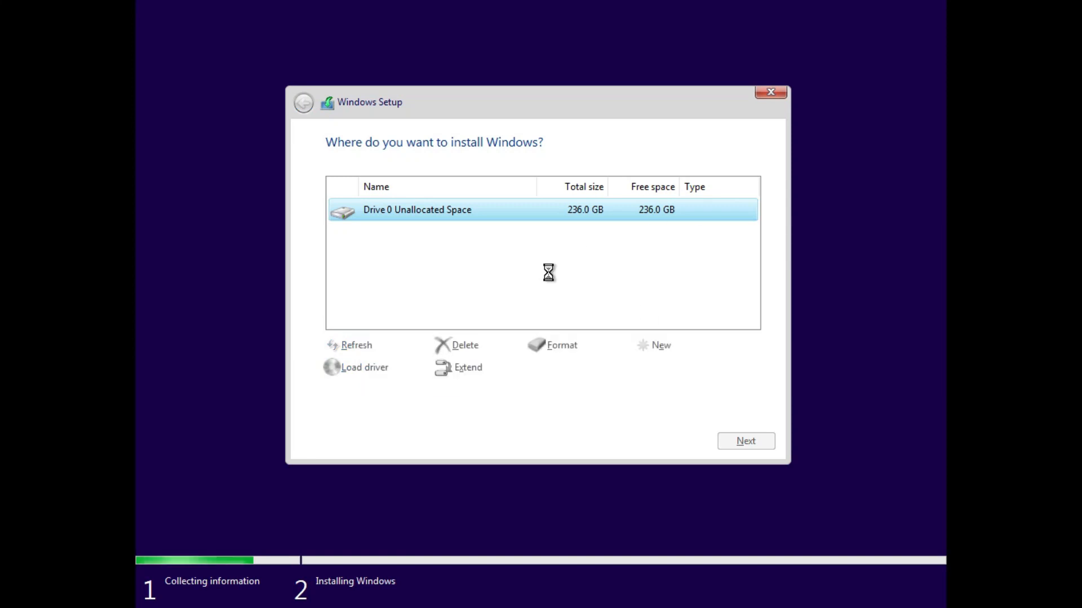
- Select Drive 0's 236.0 GB unallocated space as the install location and return to the desktop
left_click(744, 441)
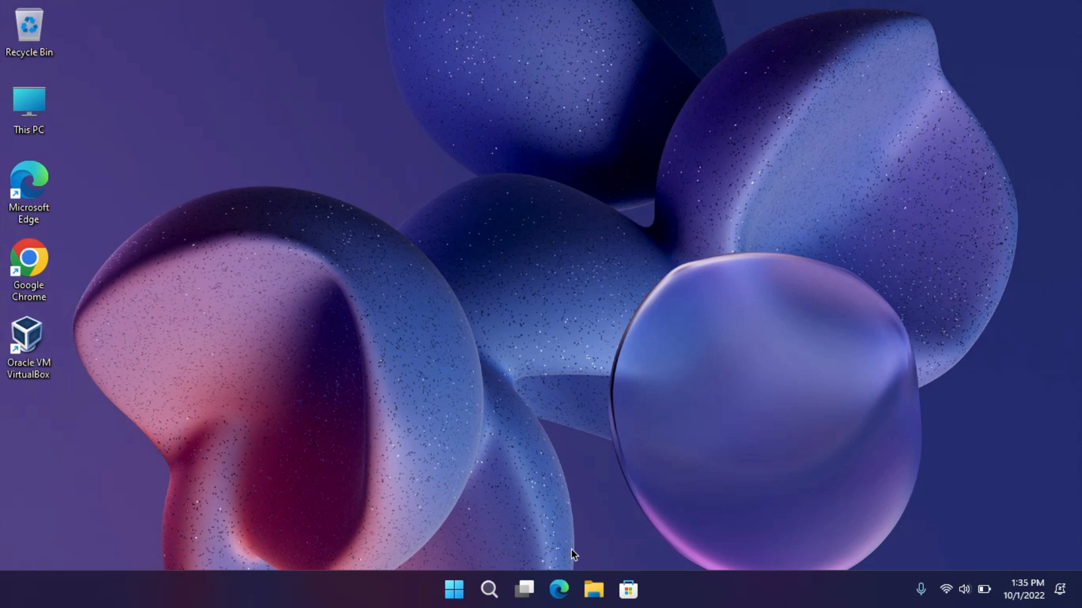
- In Edge, reach Microsoft's Download Windows 10 page at the Create installation media section
left_click(559, 590)
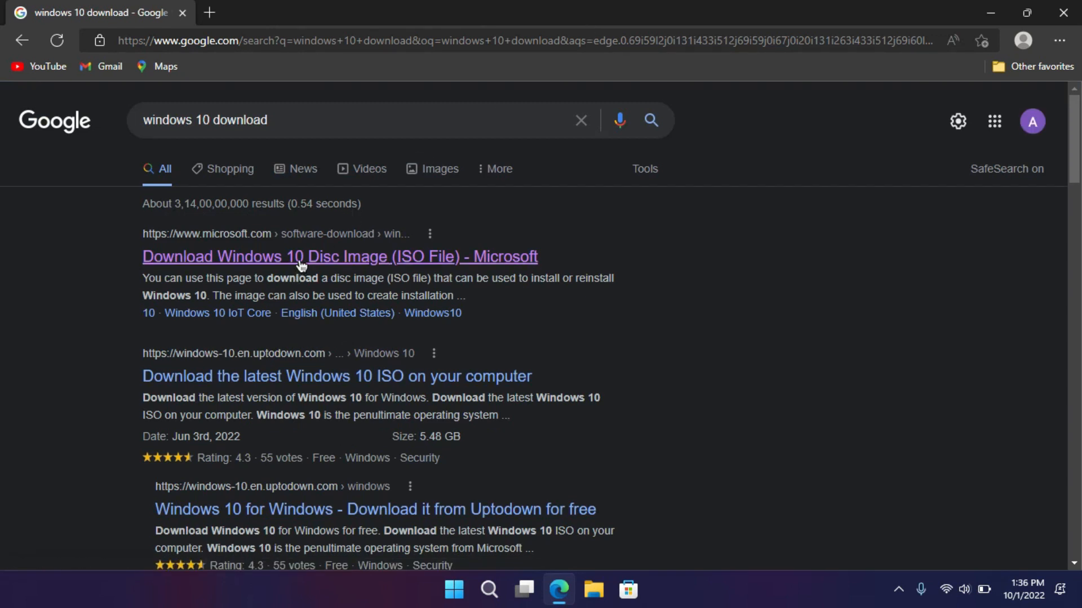
mouse_move(325, 260)
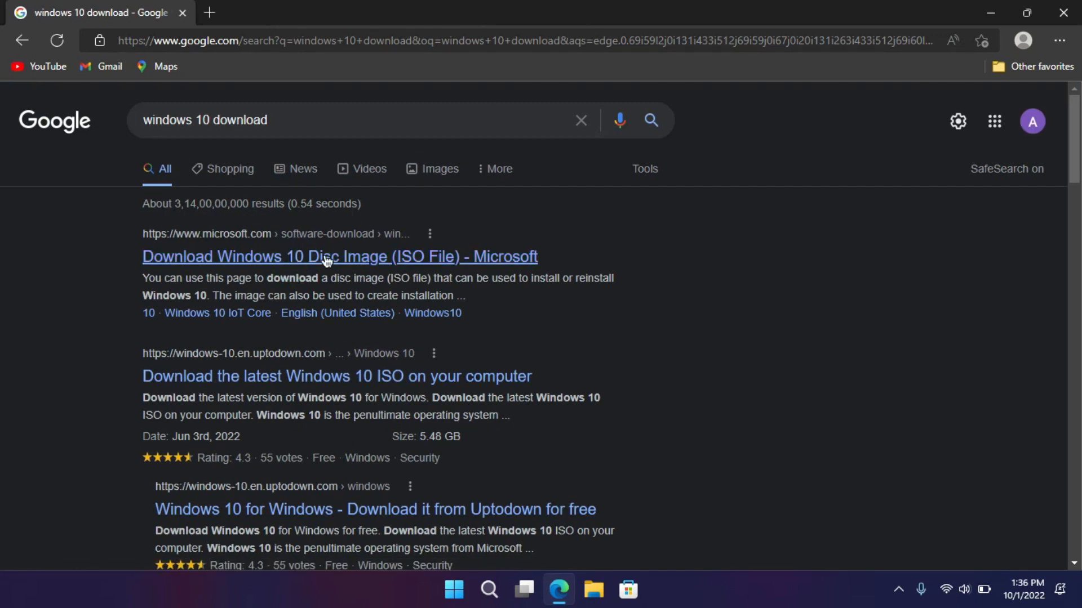
left_click(339, 256)
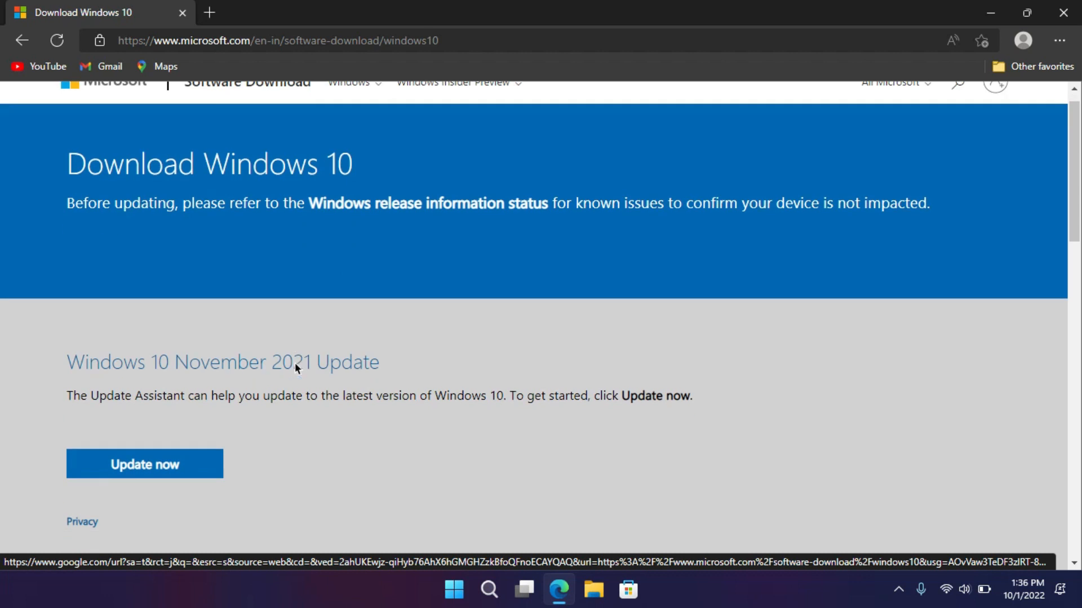
scroll("down", 3)
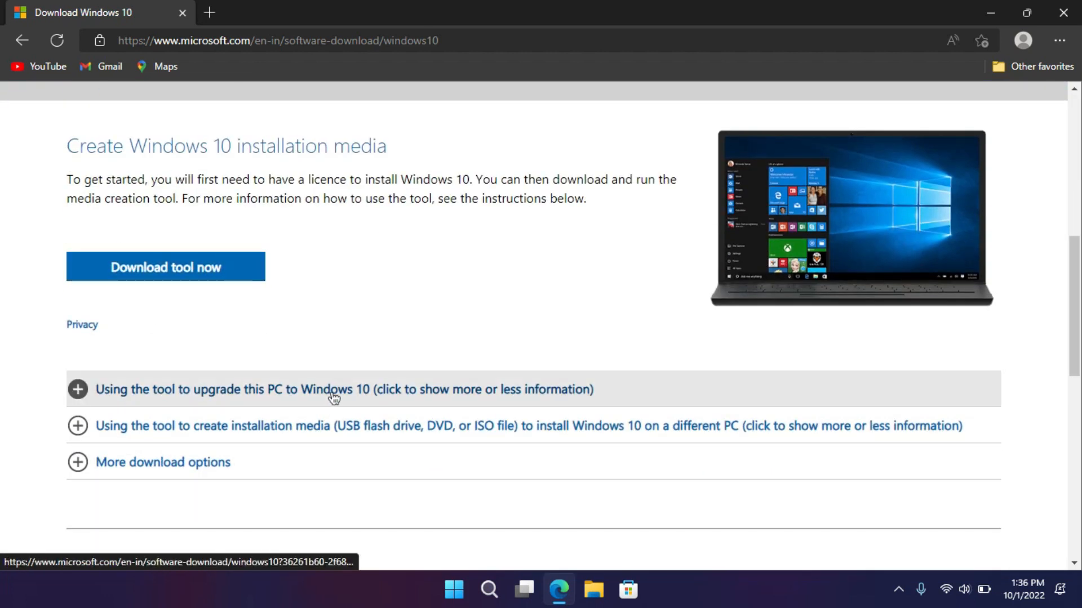
mouse_move(467, 313)
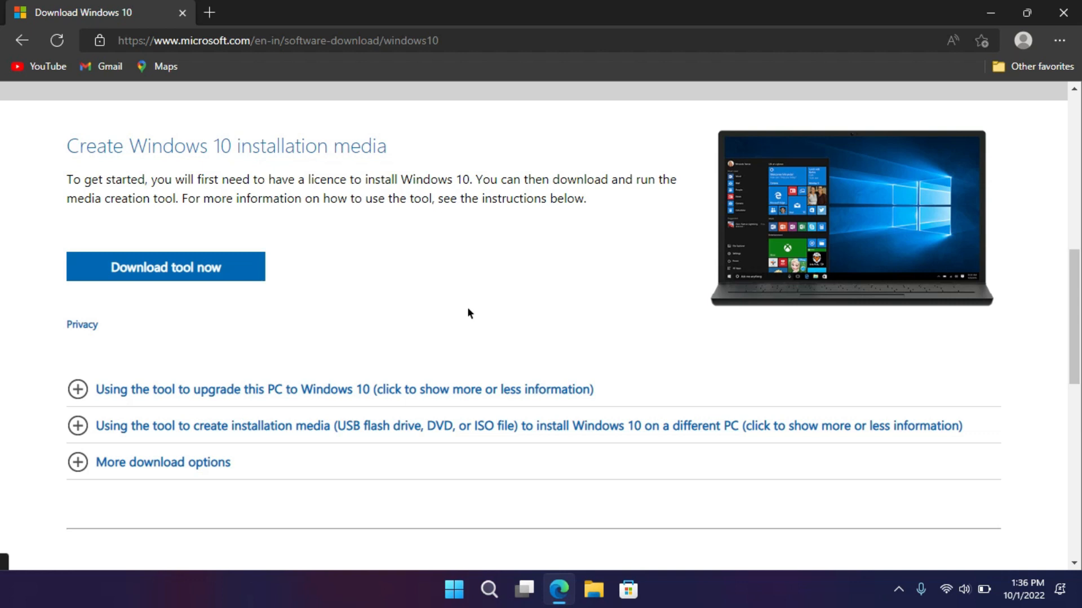
mouse_move(483, 301)
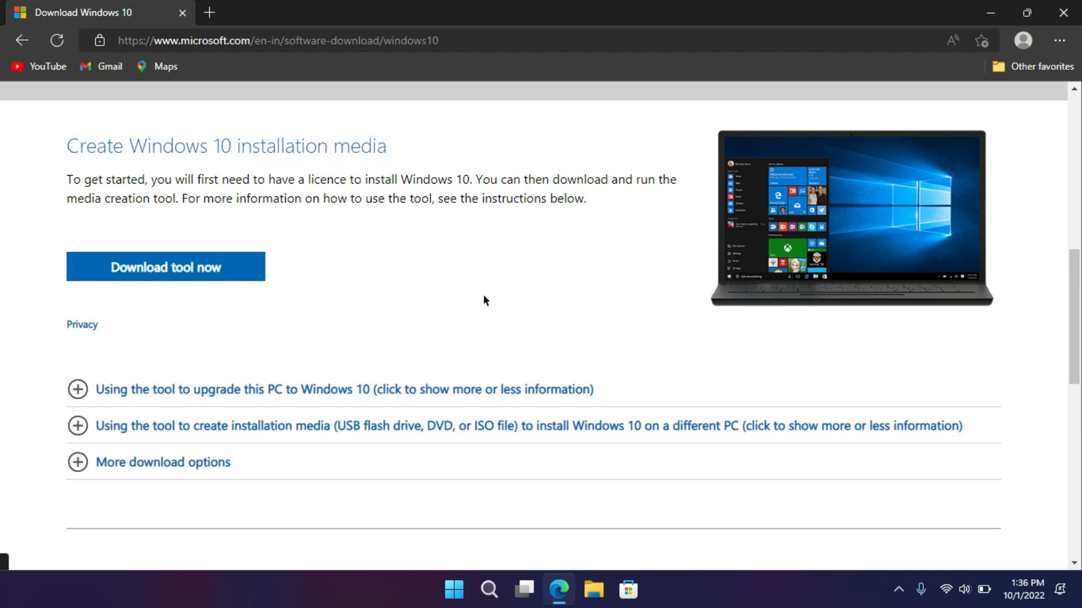
- Using device emulation, choose Windows 10 (multi-edition ISO) in English (United States) and confirm
key("F12")
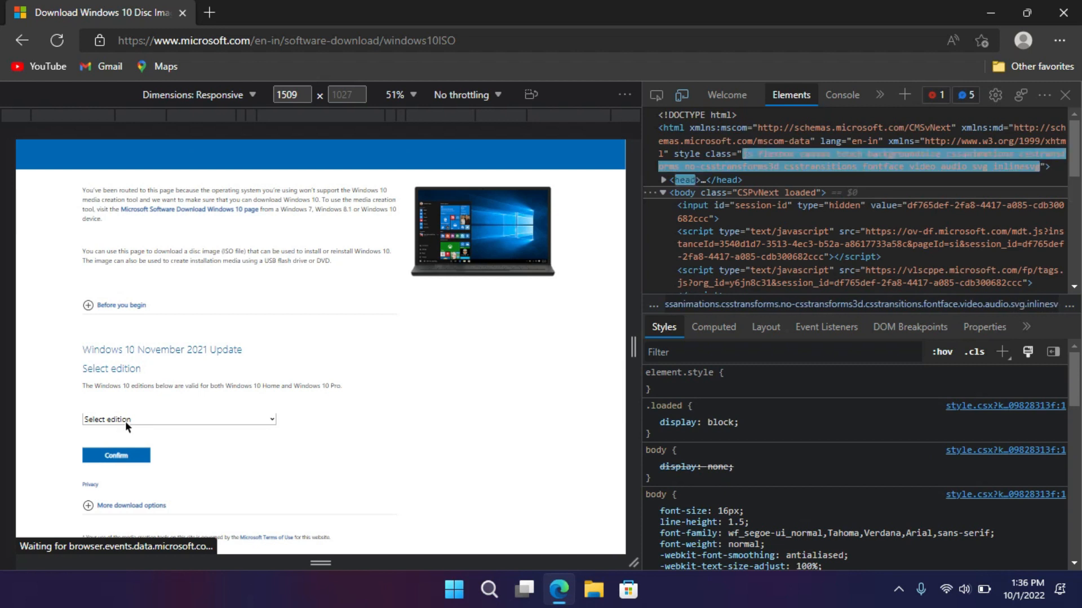
left_click(178, 420)
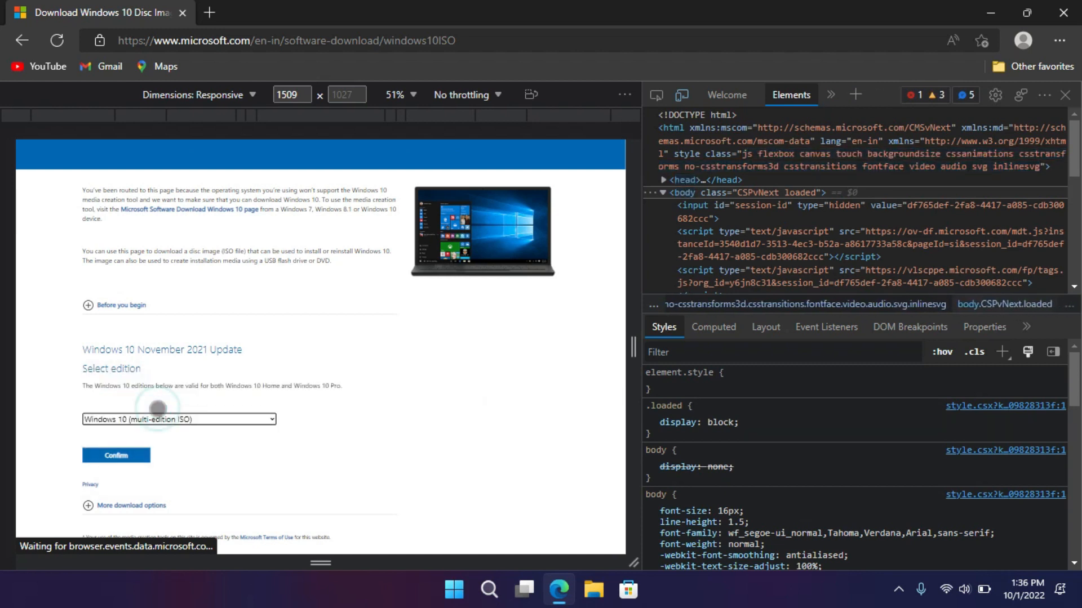
left_click(116, 455)
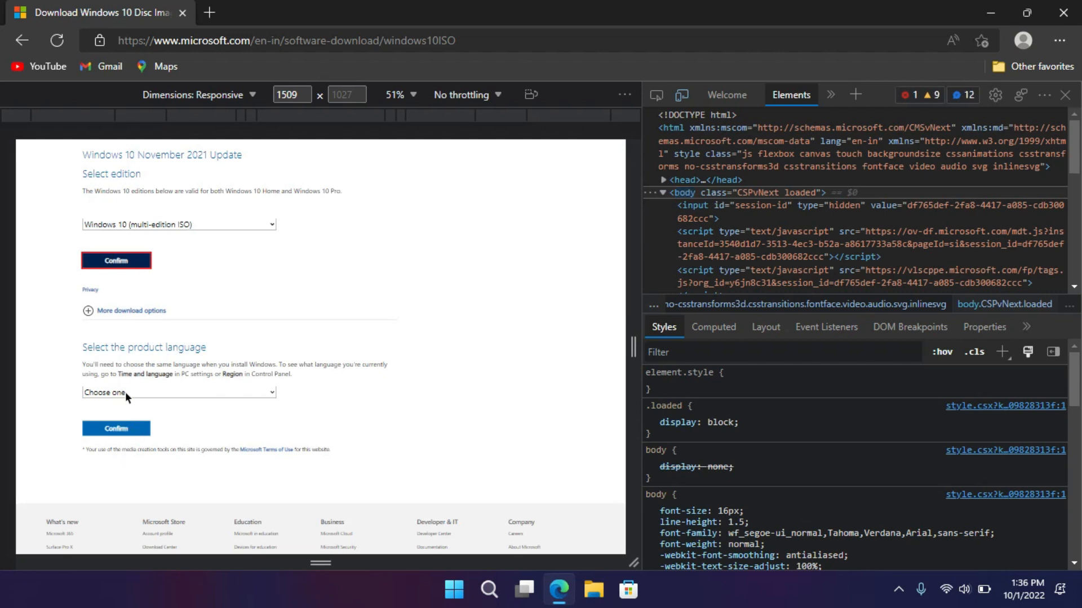
left_click(178, 392)
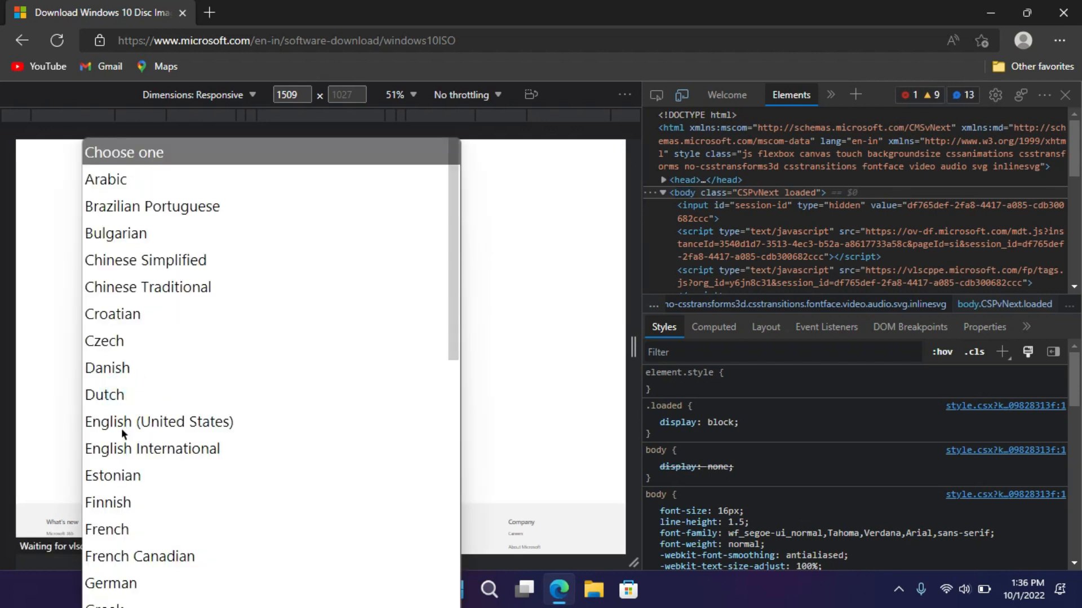
left_click(159, 422)
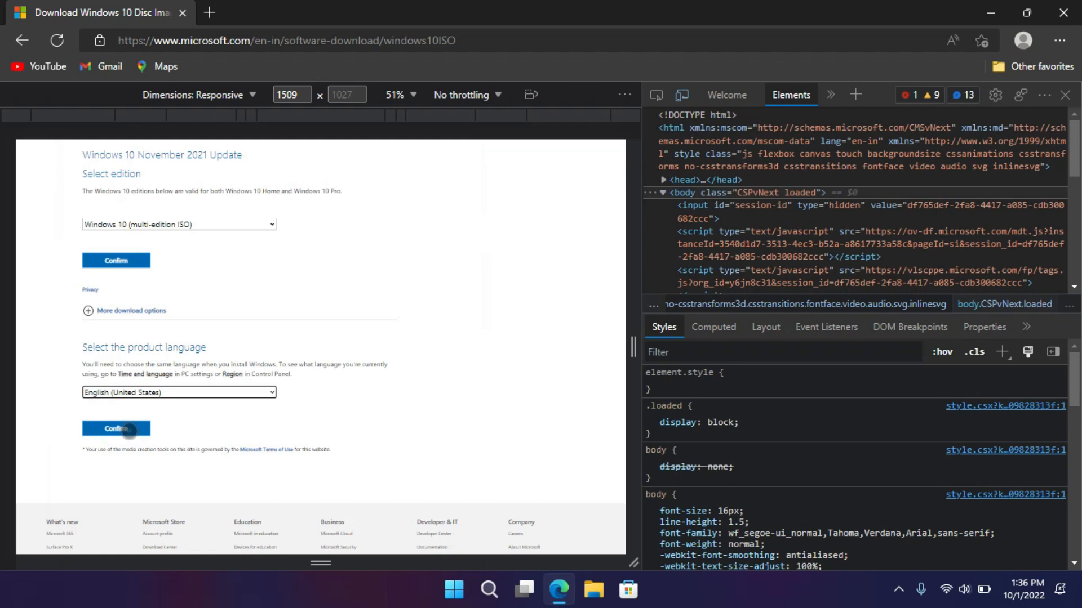
left_click(116, 428)
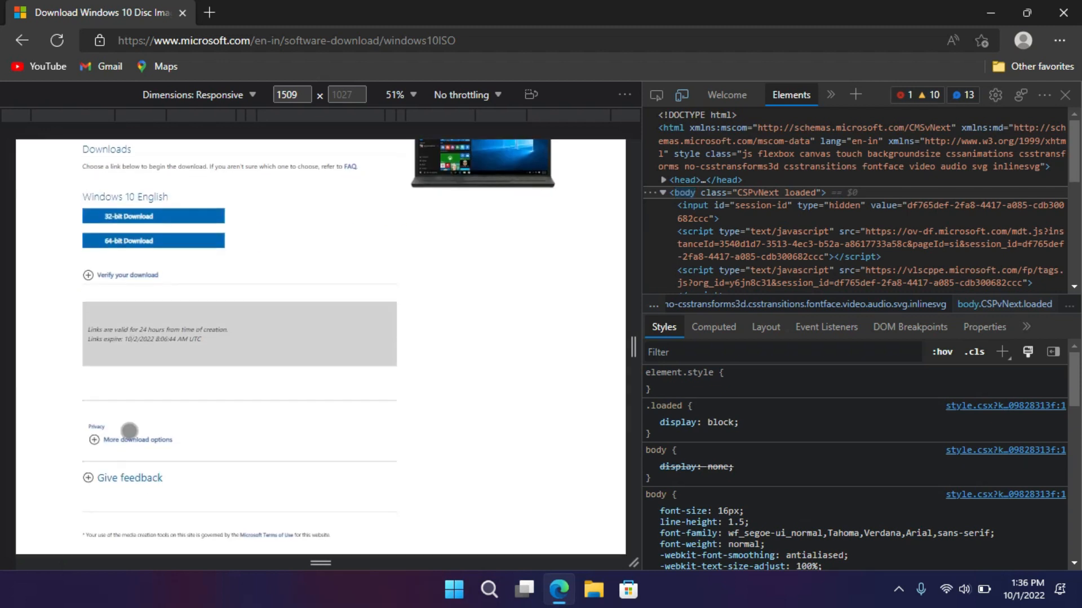
- Start the 64-bit Windows 10 ISO download and leave a new blank tab open
left_click(154, 241)
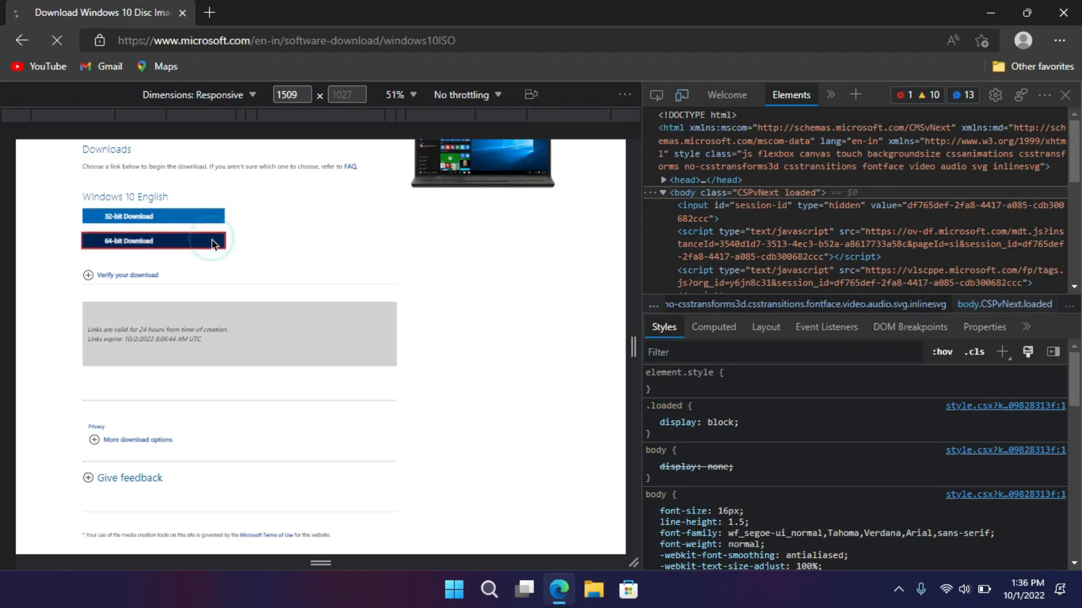
left_click(153, 240)
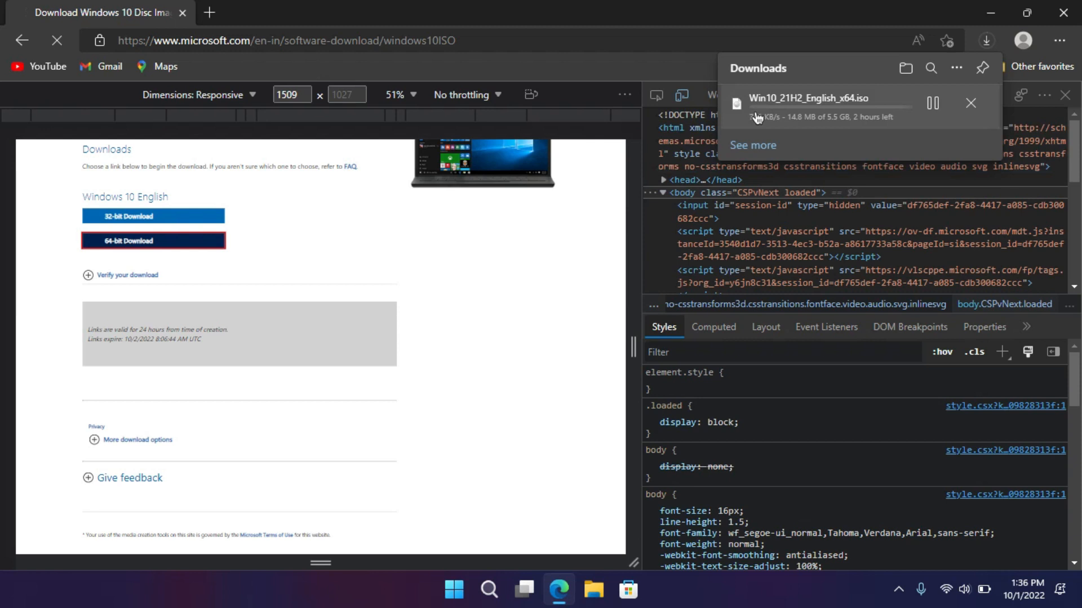
mouse_move(994, 129)
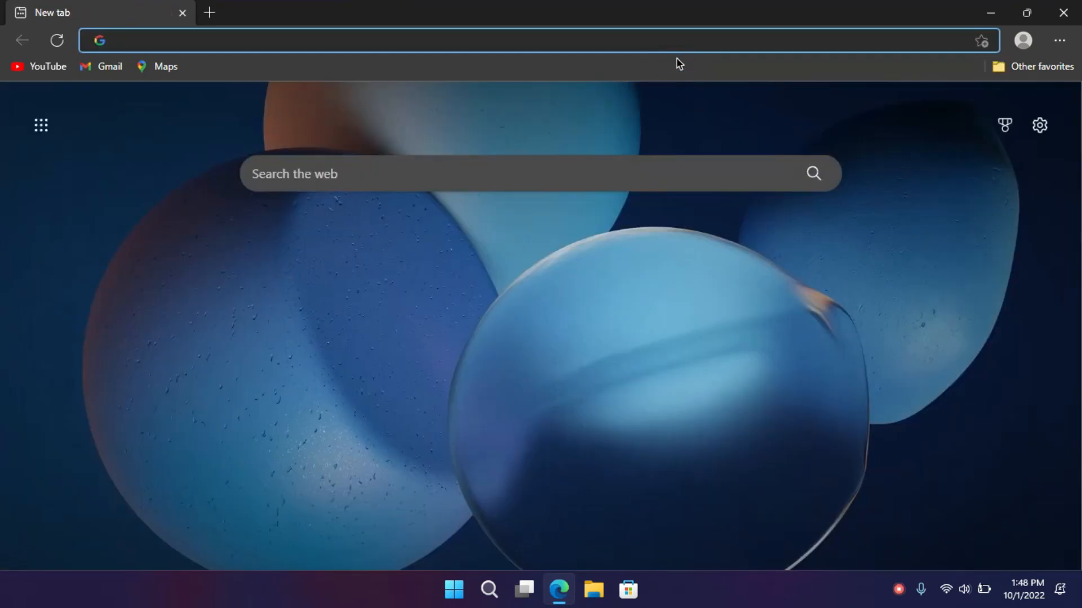
- Go to rufus.ie, download Rufus 3.20 and launch it with the 16 GB USB drive detected
type("rufus")
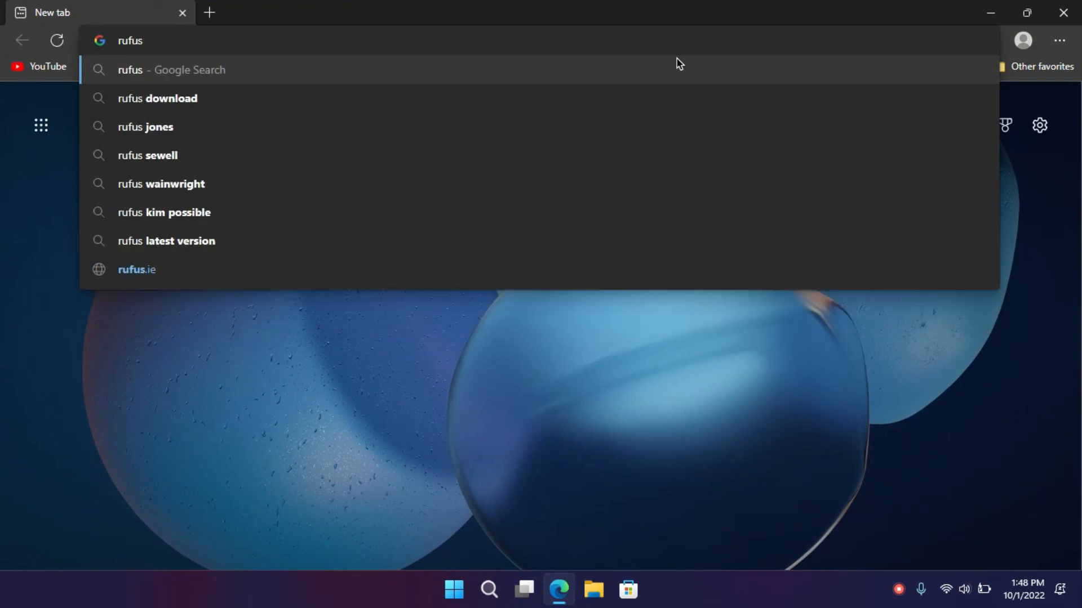
left_click(136, 269)
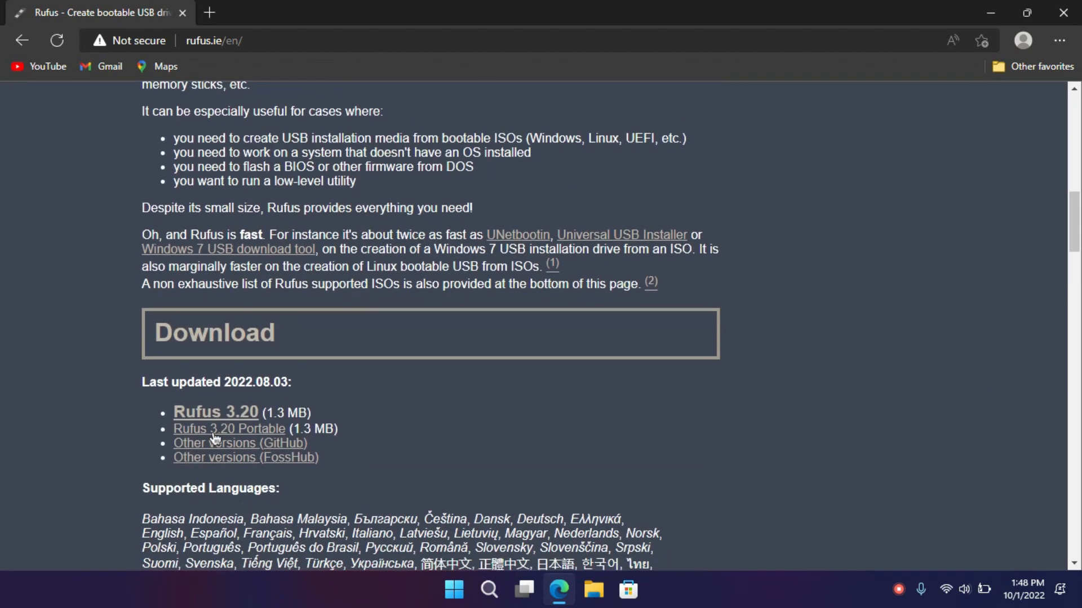
left_click(215, 413)
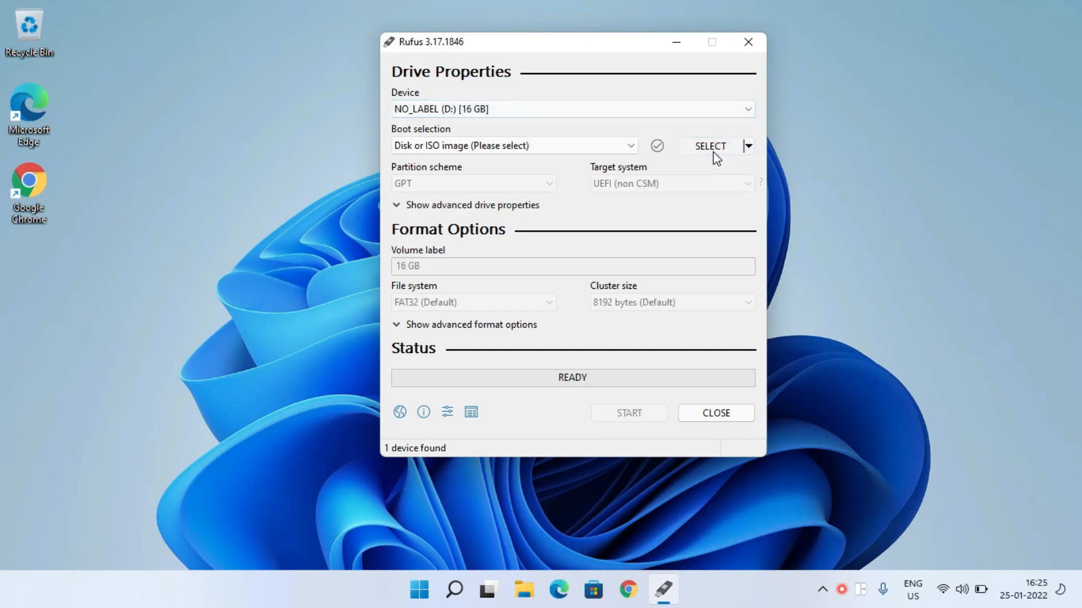
- Write Win11_English_x64v1.iso to the 16 GB USB drive, accepting the data-destruction warning
left_click(710, 145)
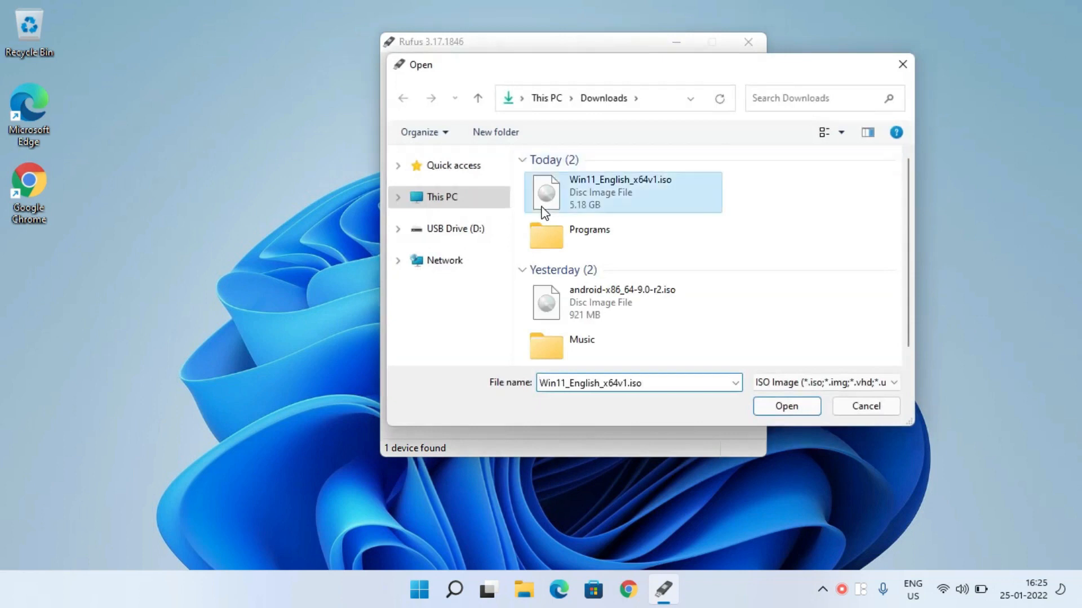
left_click(786, 405)
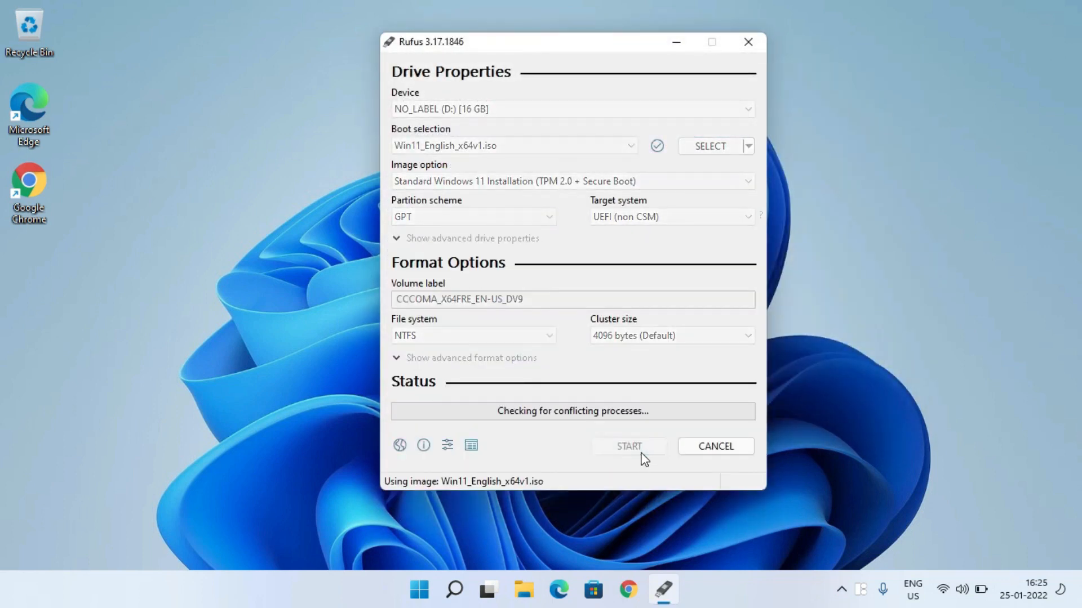
left_click(627, 446)
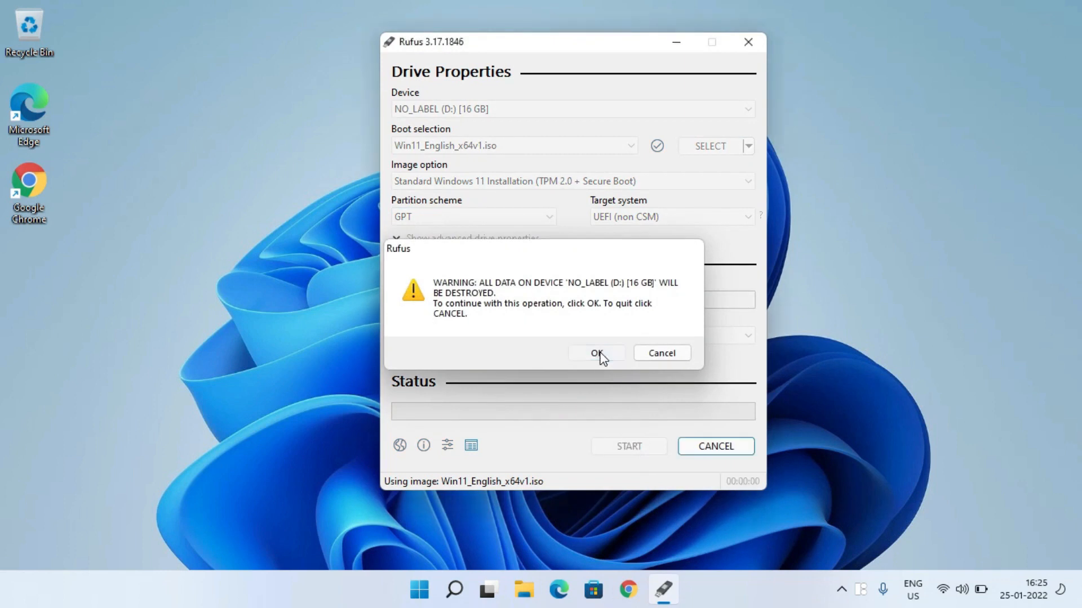
left_click(595, 353)
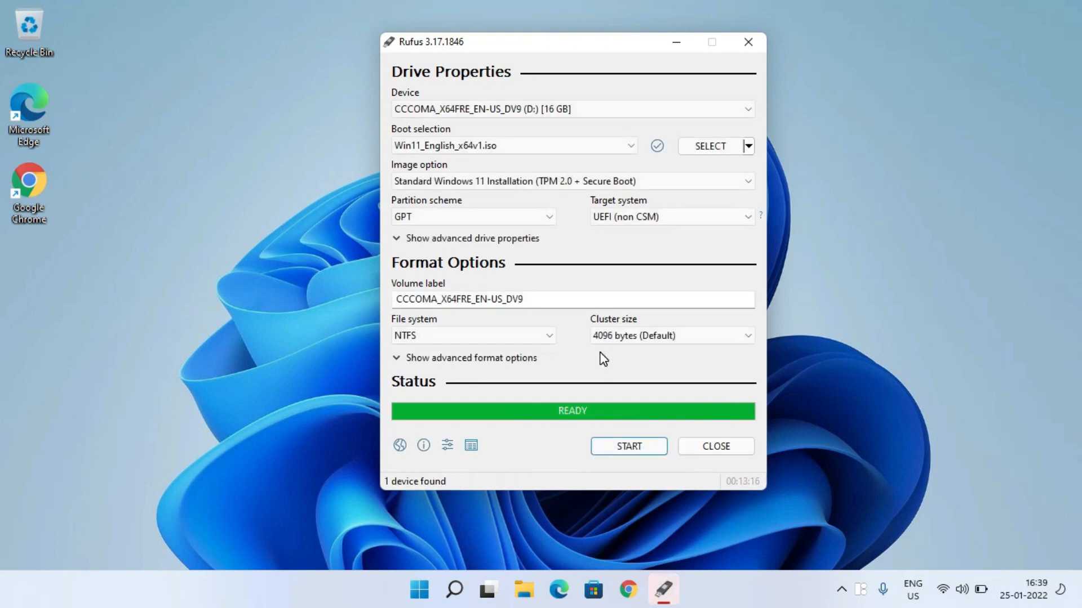
mouse_move(715, 446)
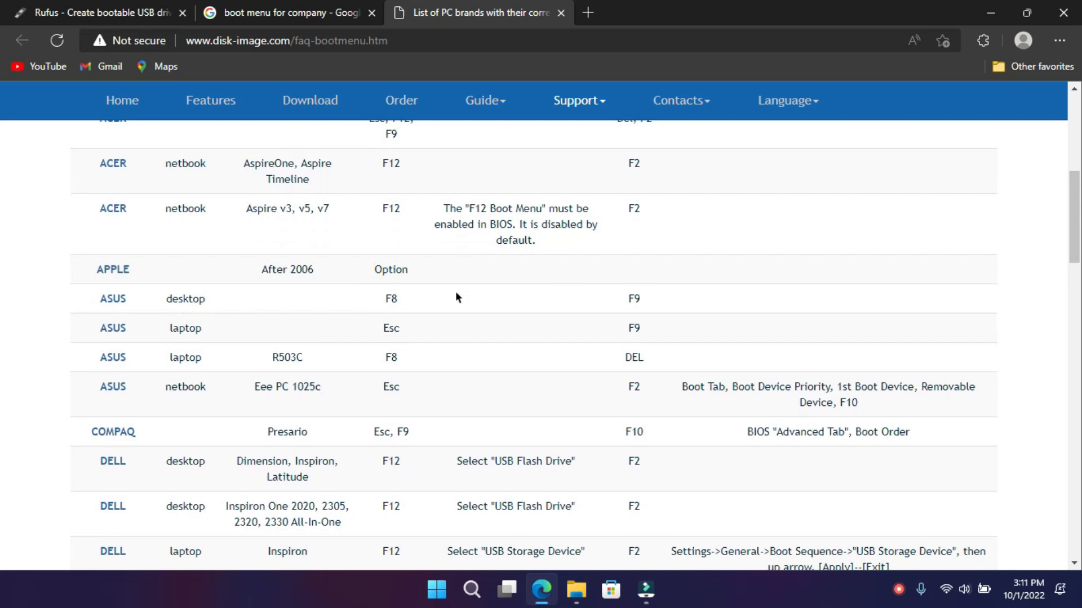
scroll("down", 3)
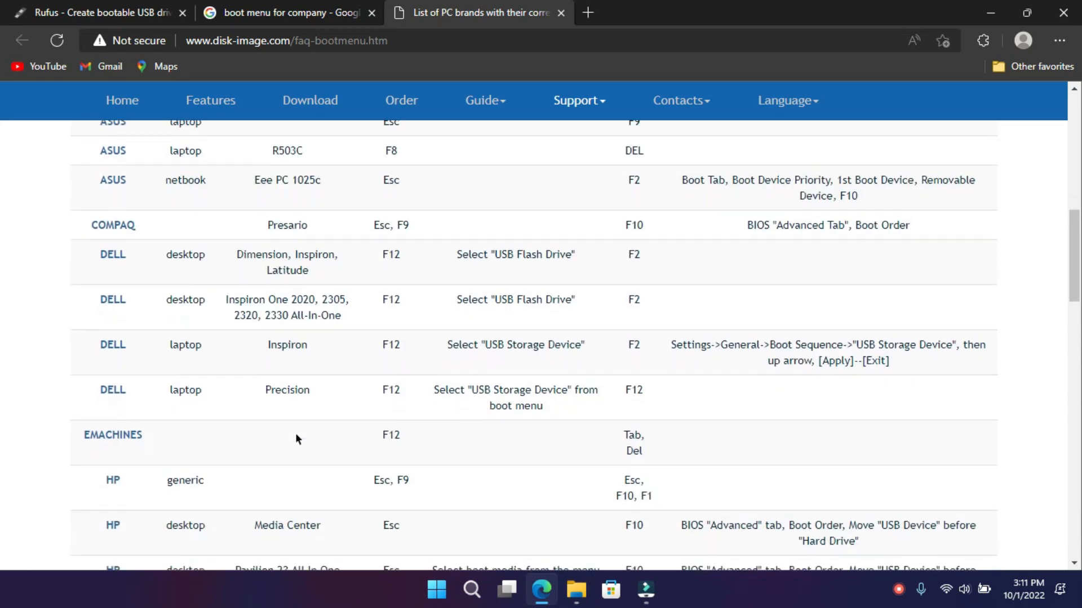
scroll("down", 3)
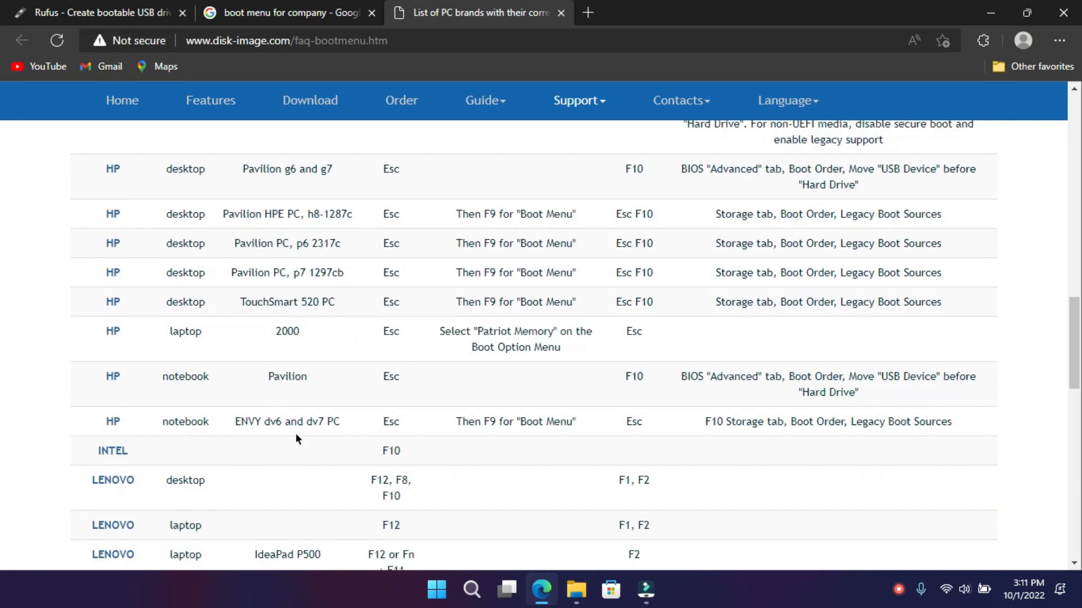
scroll("down", 3)
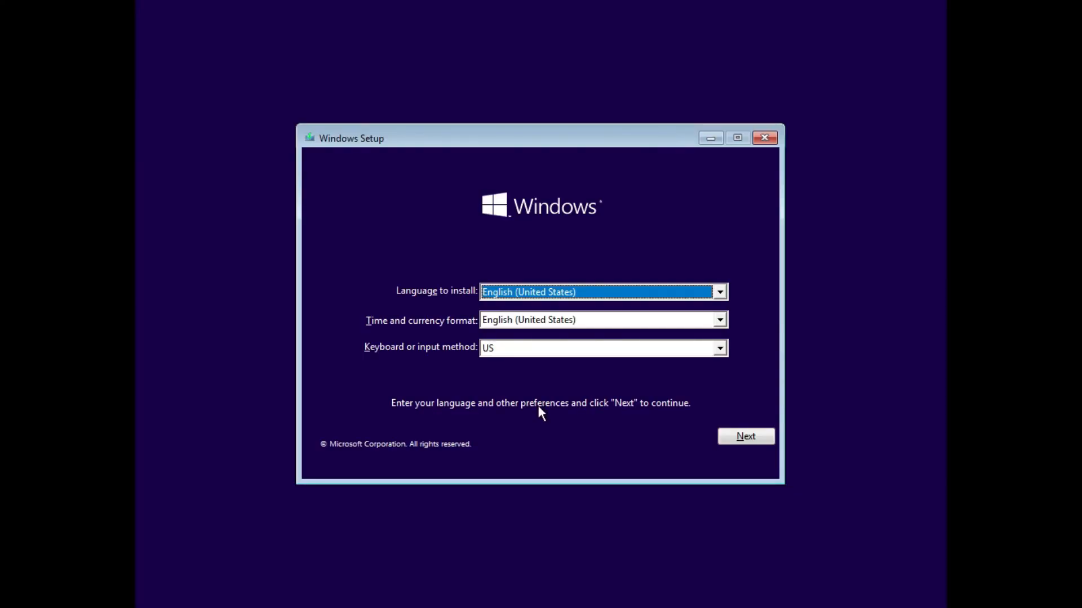
mouse_move(554, 373)
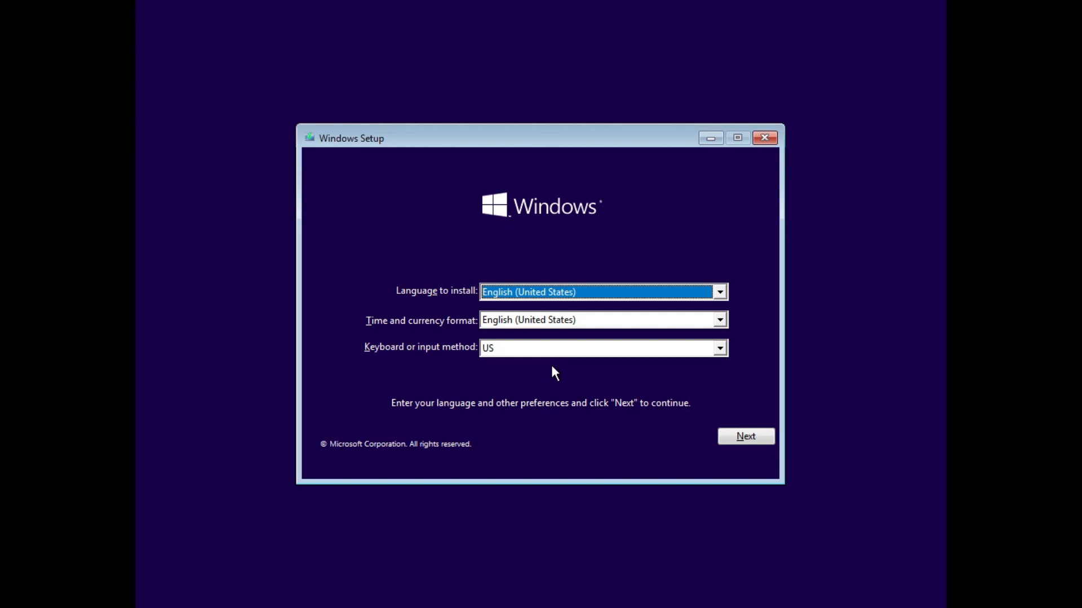
- Accept English (United States) with the US keyboard and start the installation with Install now
left_click(745, 436)
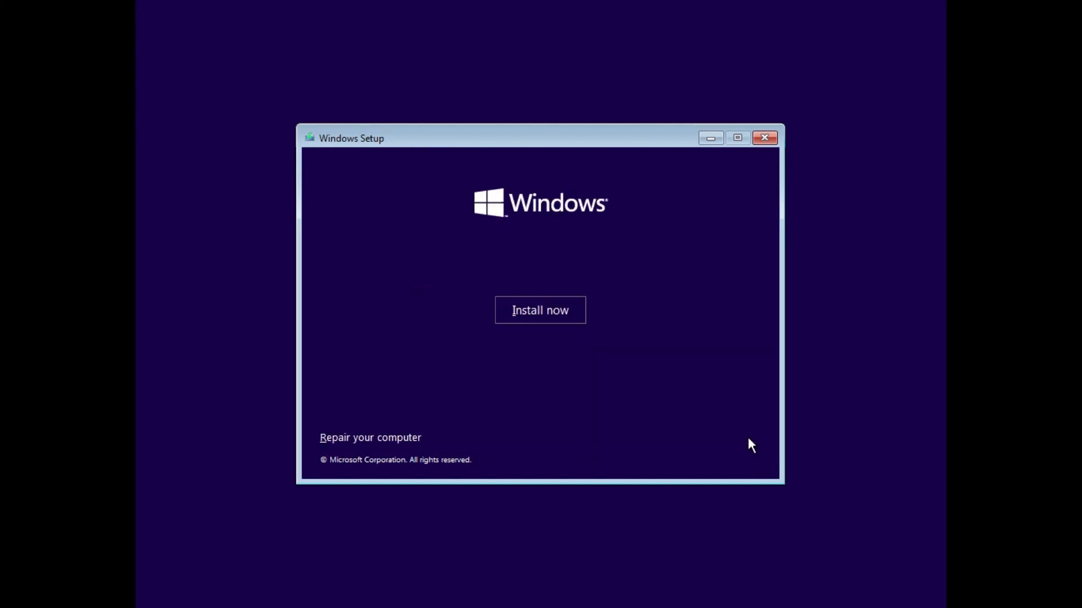
left_click(539, 310)
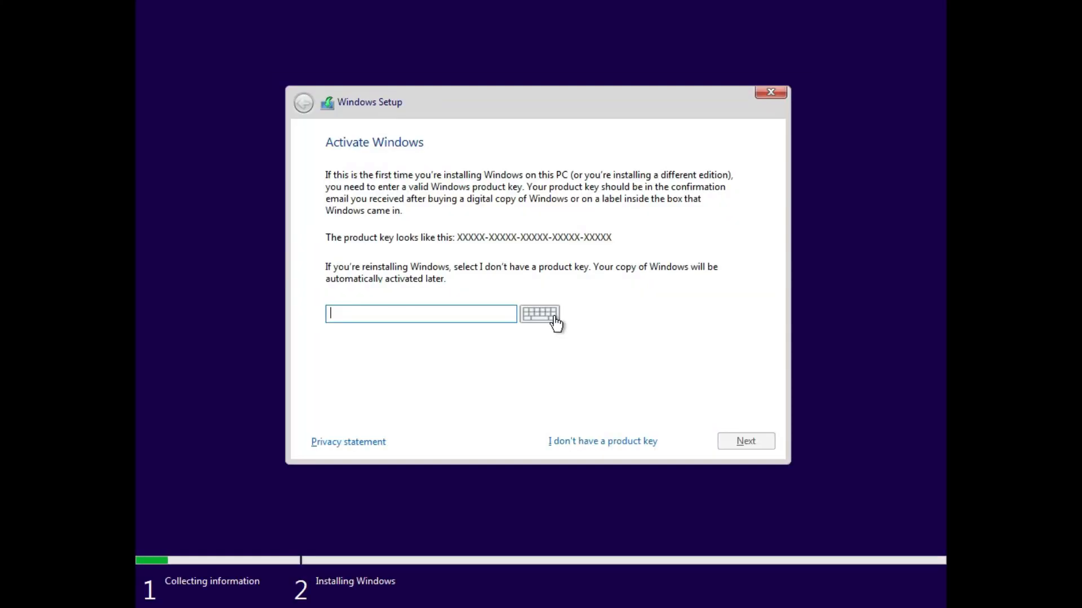
mouse_move(556, 328)
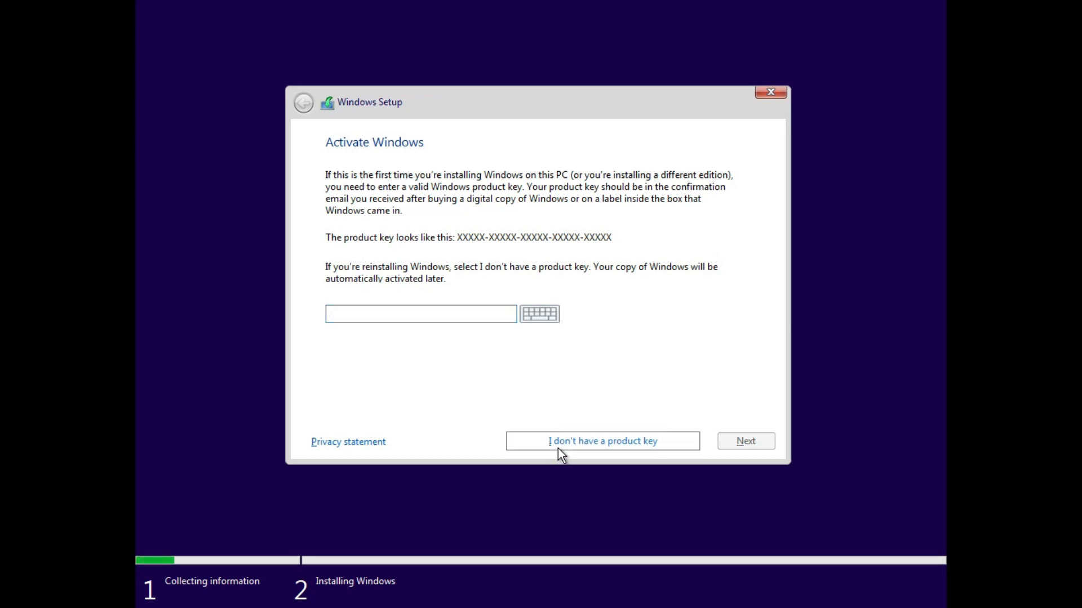
- Skip the product key, choose Windows 10 Pro and accept the license terms
left_click(601, 440)
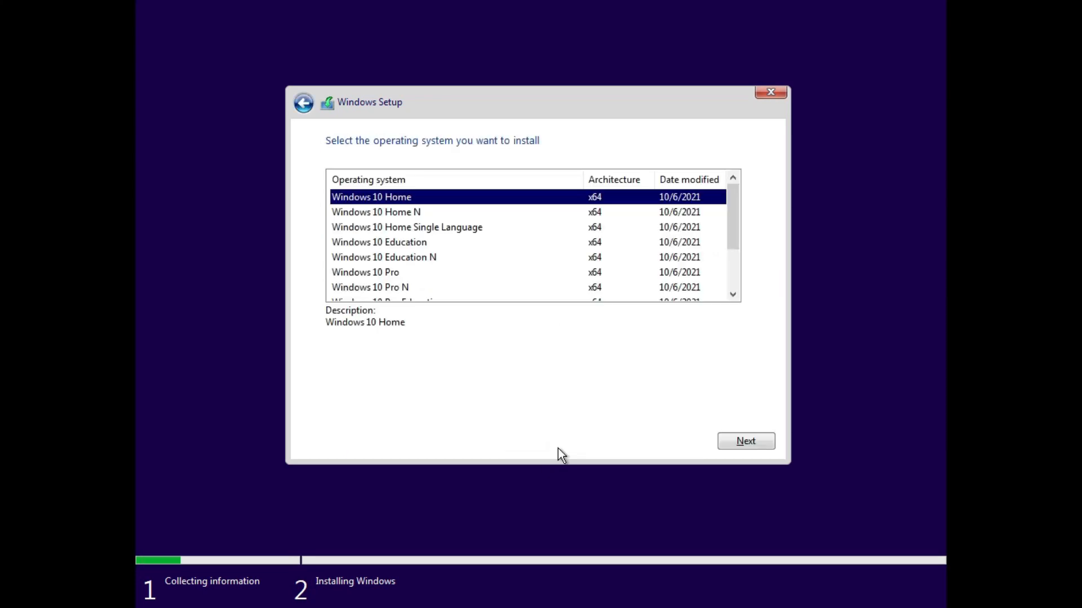
left_click(365, 271)
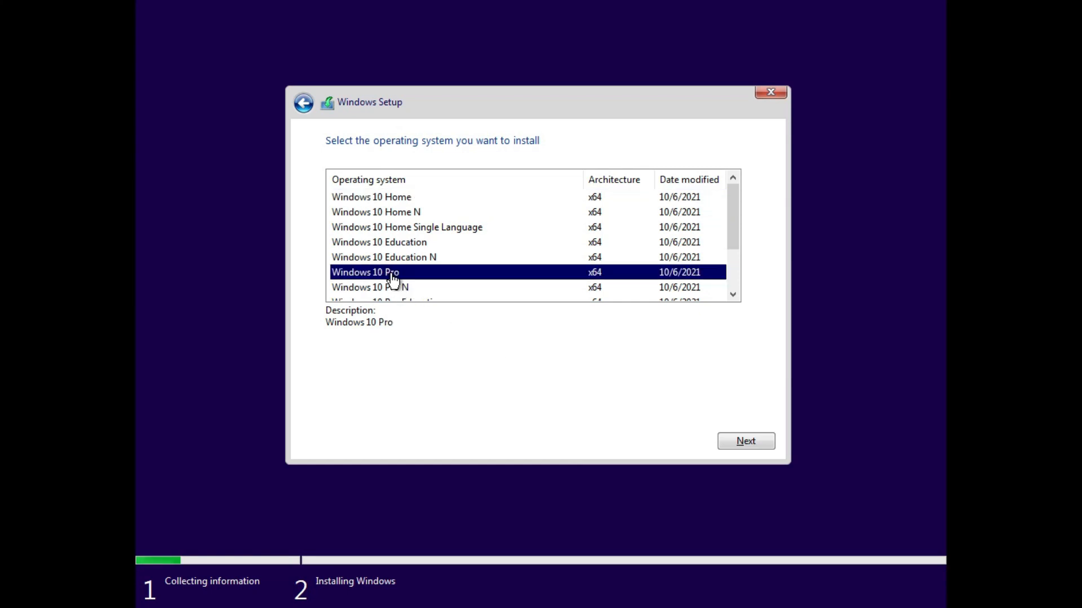
mouse_move(745, 442)
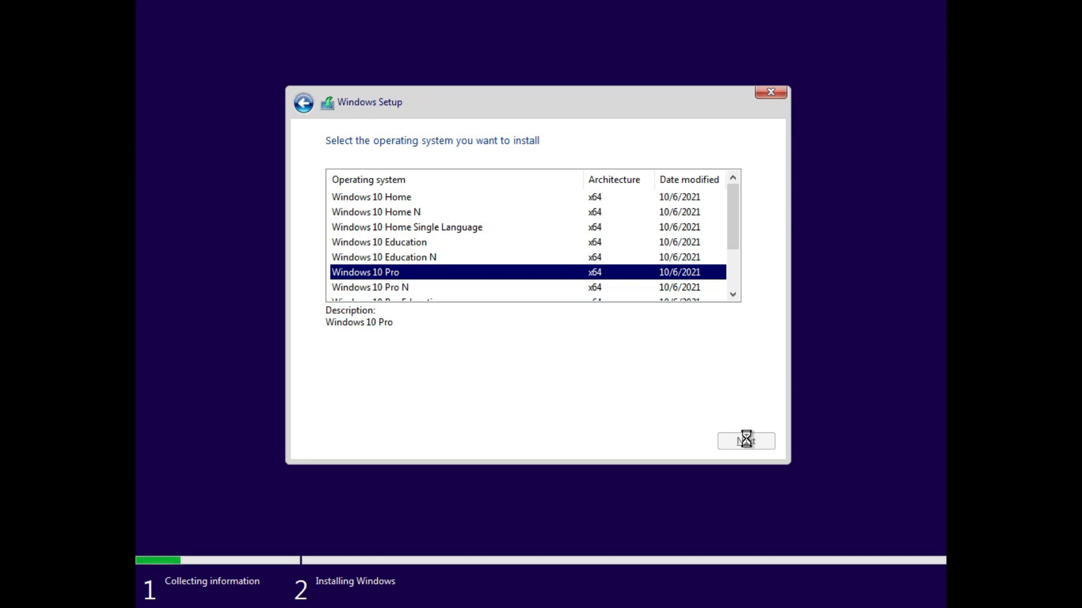
left_click(745, 441)
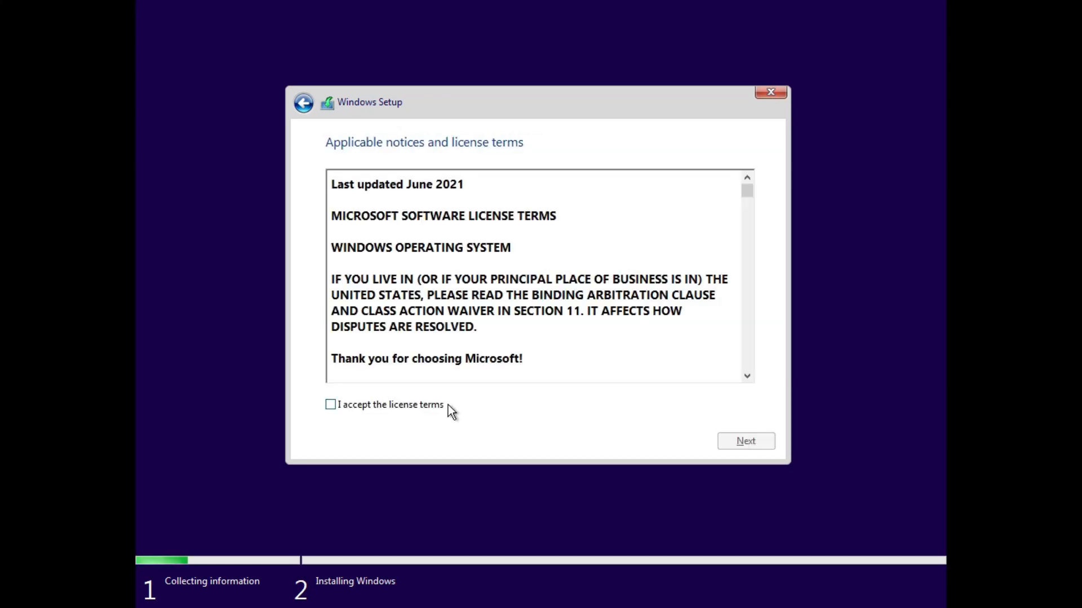
left_click(745, 440)
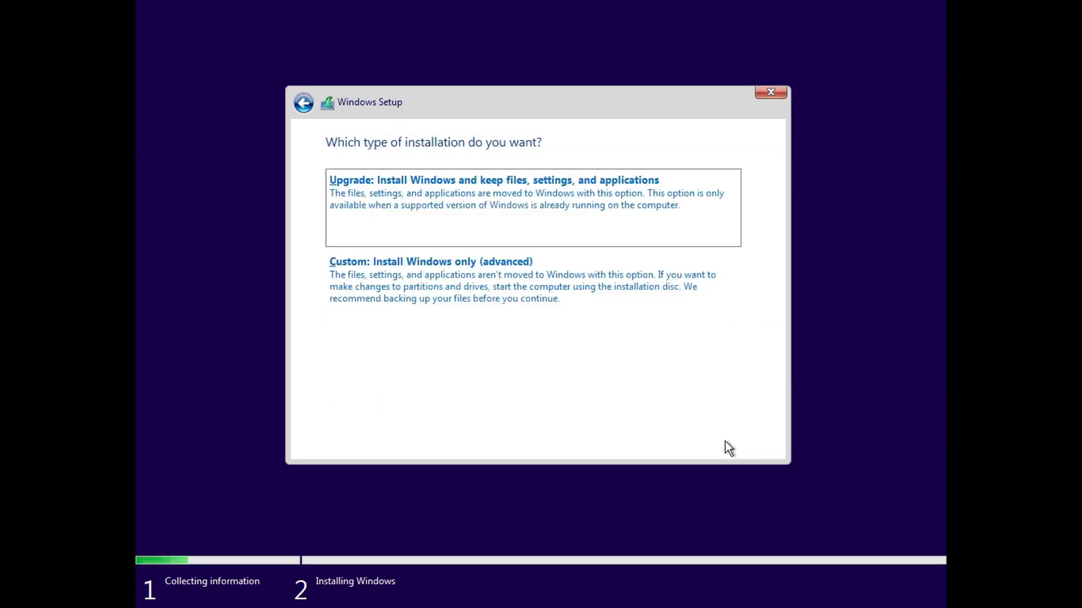
mouse_move(720, 437)
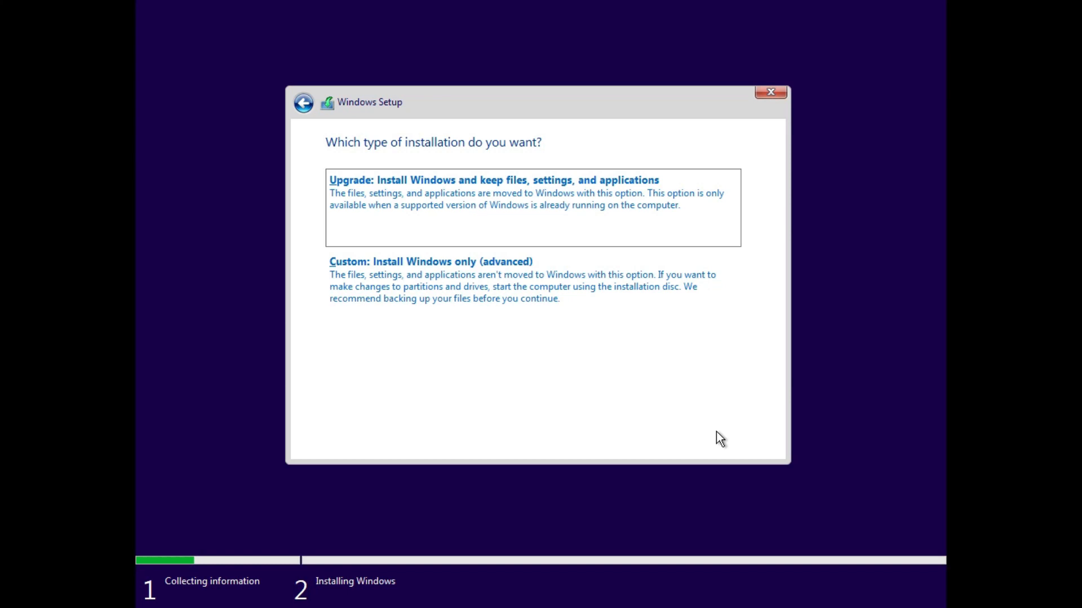
- Choose Custom install and delete Partition 2 and the System Reserved partition from Drive 0
left_click(429, 262)
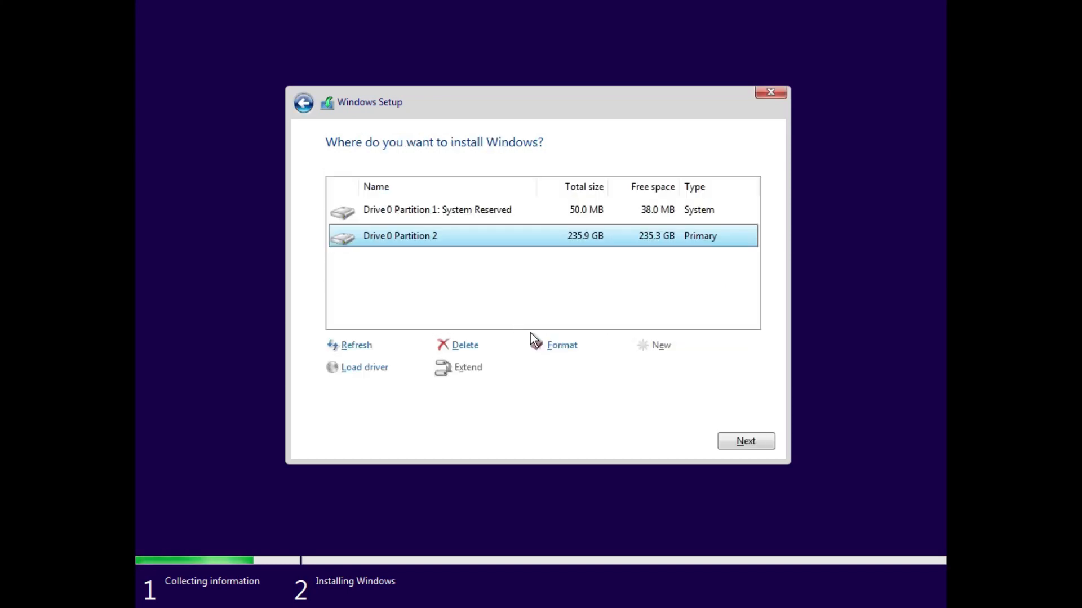
left_click(561, 345)
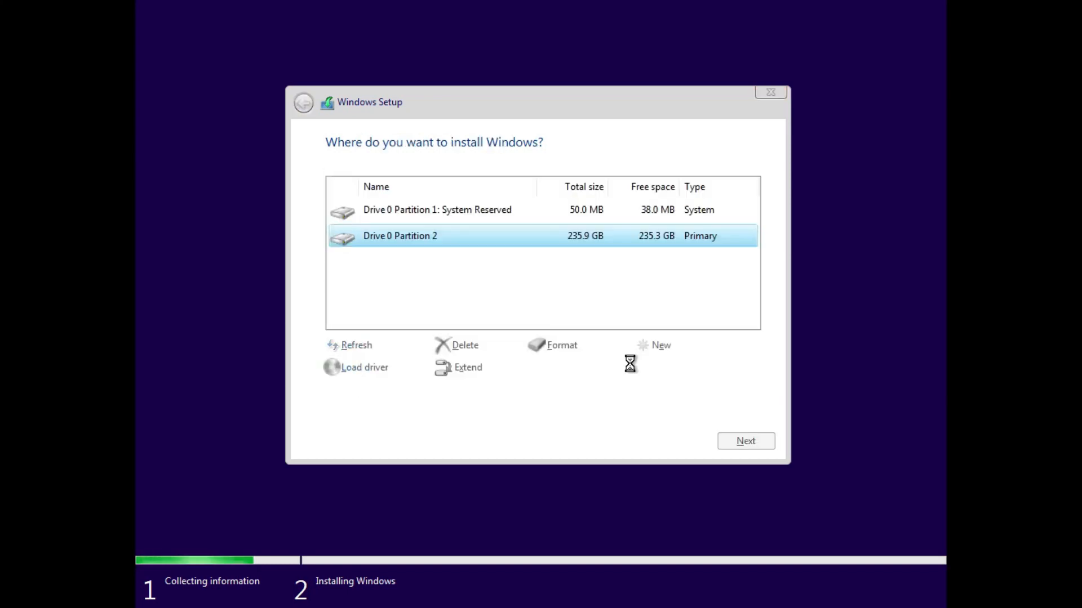
left_click(464, 345)
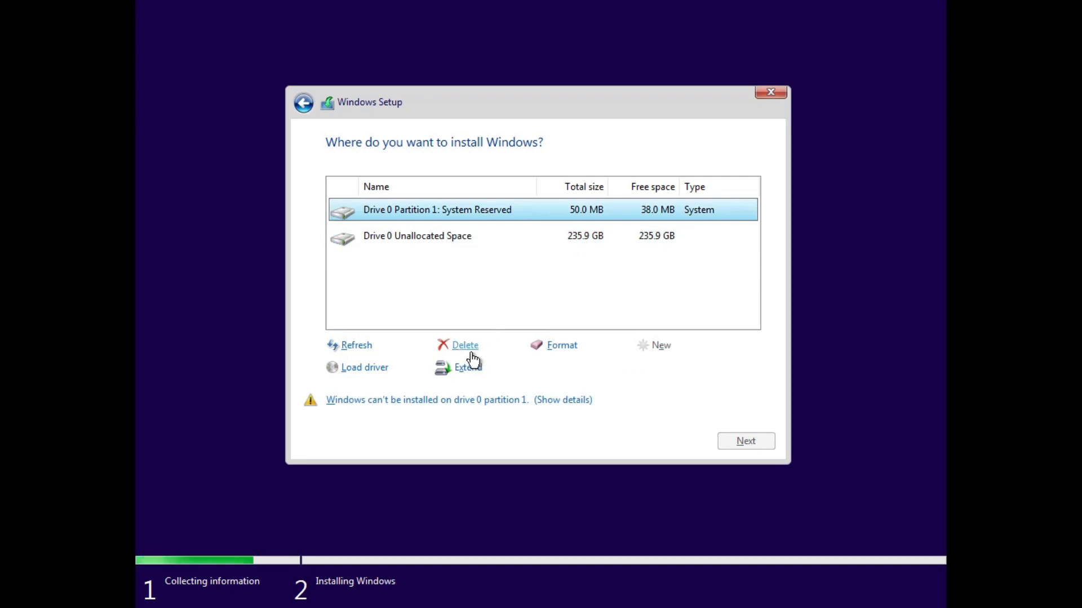
left_click(464, 345)
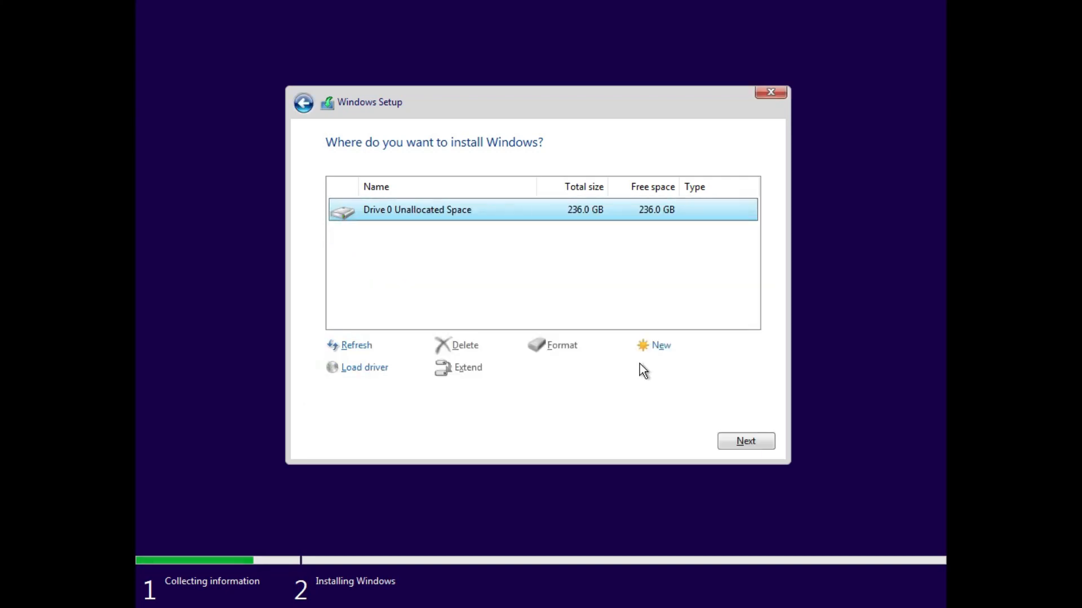
- Create a new partition in the unallocated space and install Windows onto the 235.9 GB Partition 2
left_click(660, 345)
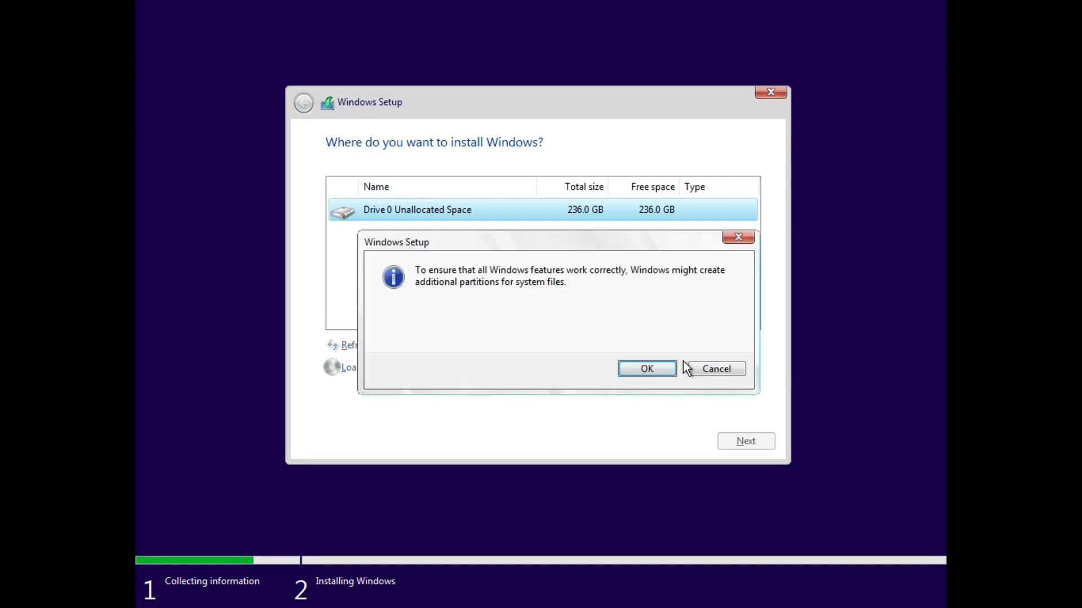
left_click(646, 368)
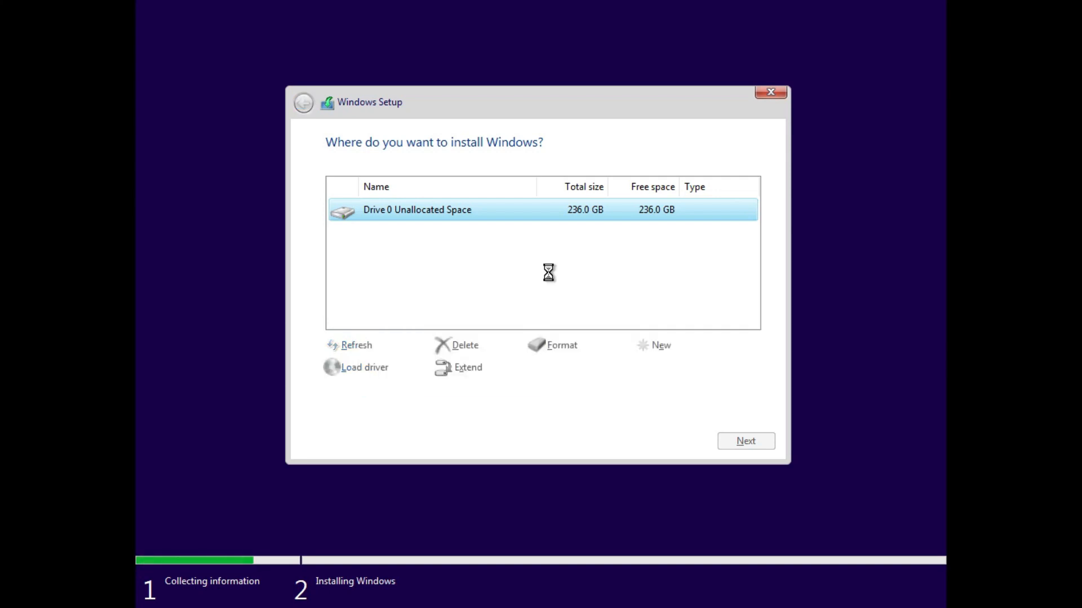
left_click(661, 344)
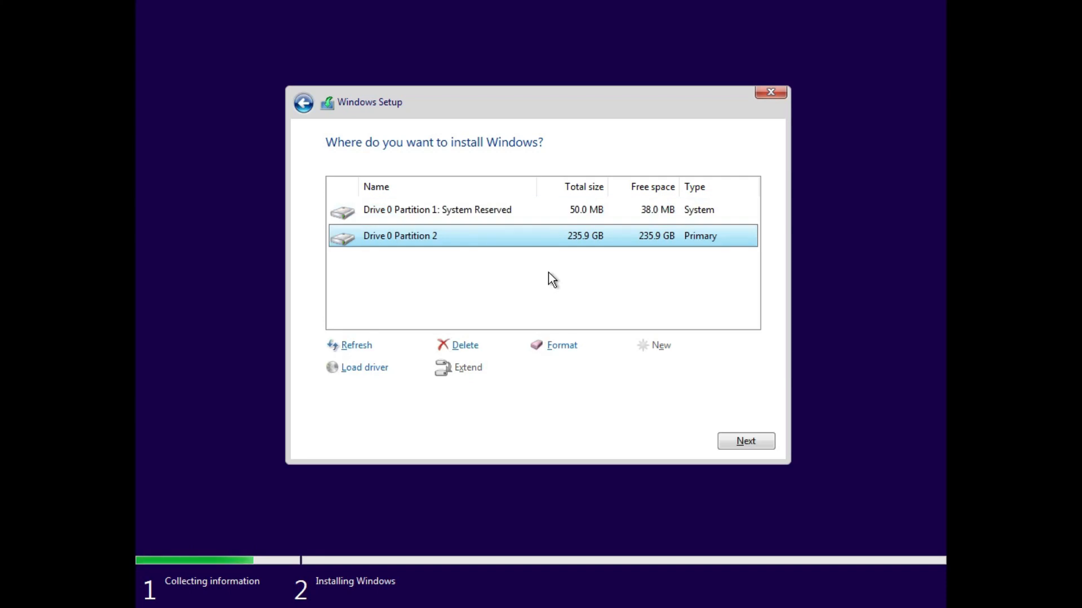
mouse_move(748, 377)
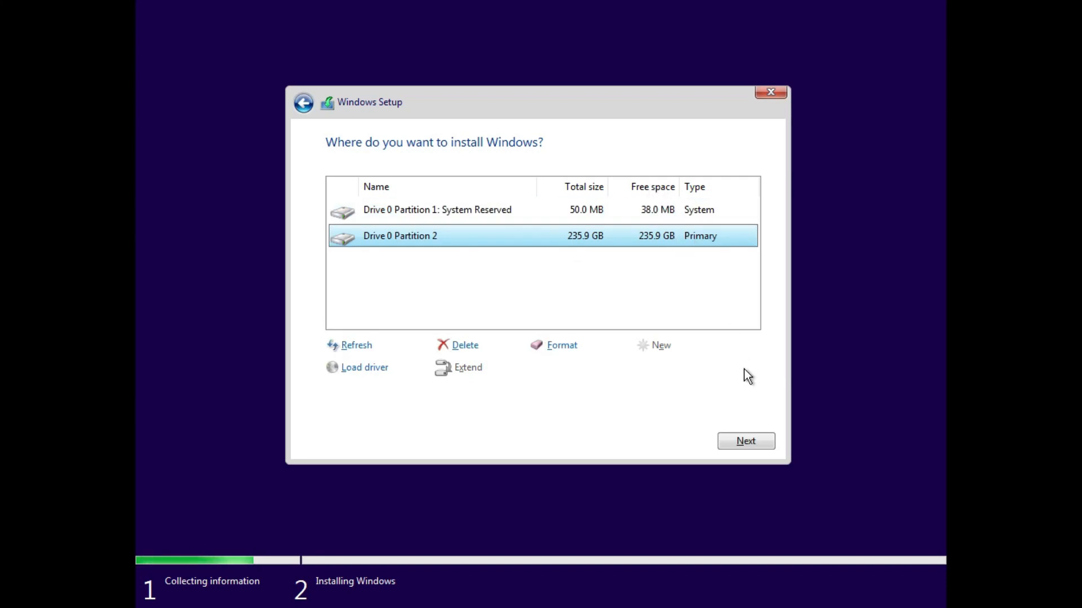
left_click(745, 441)
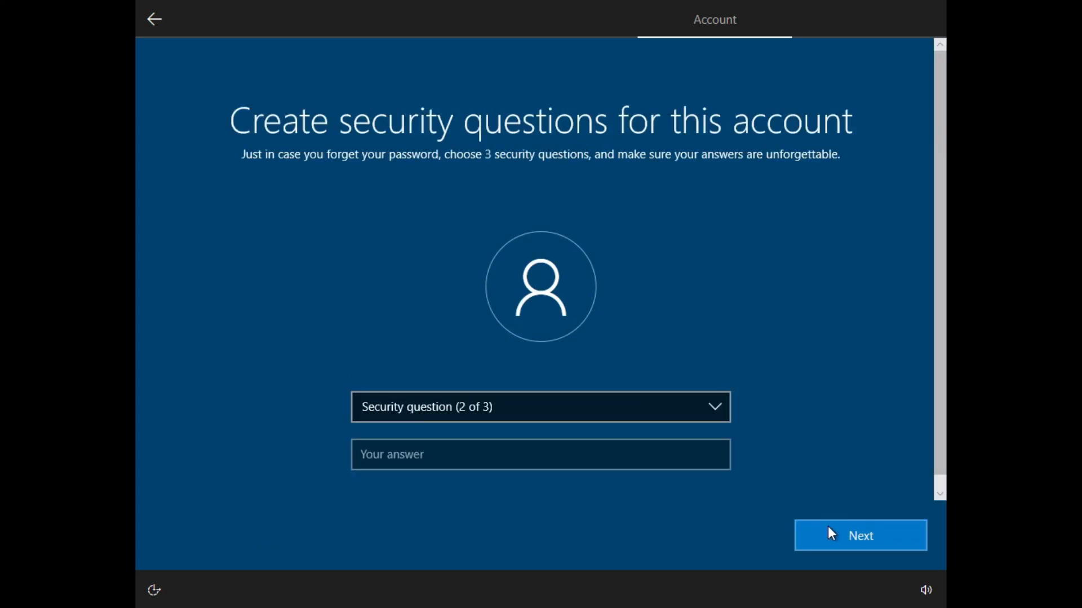
- Finish the security questions and let setup load the Windows 10 desktop
left_click(858, 536)
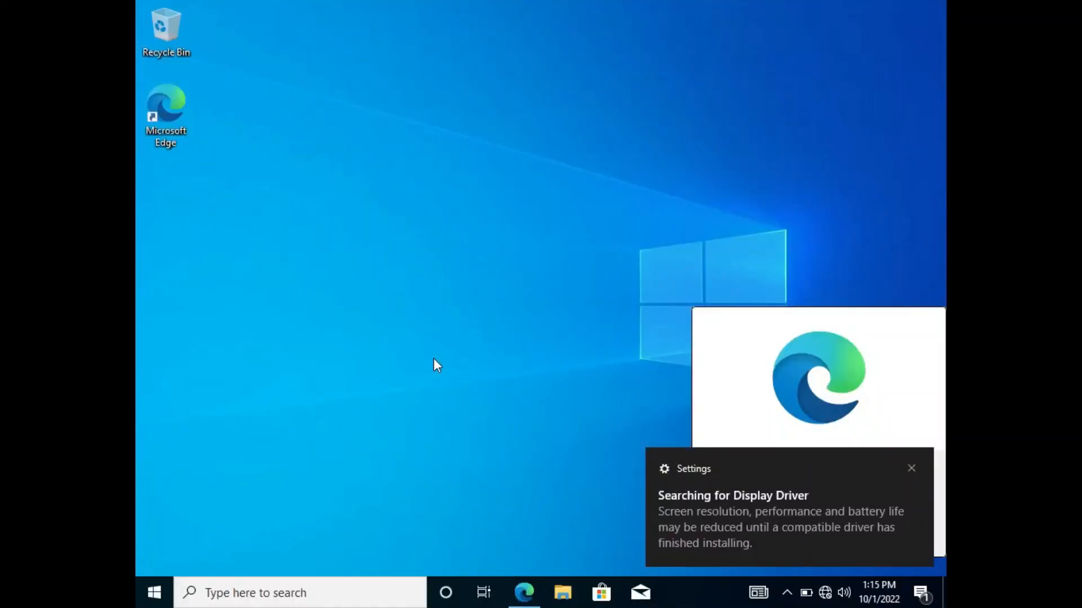
- In Settings under Update & Security, start a Windows Update check for updates and drivers
left_click(154, 592)
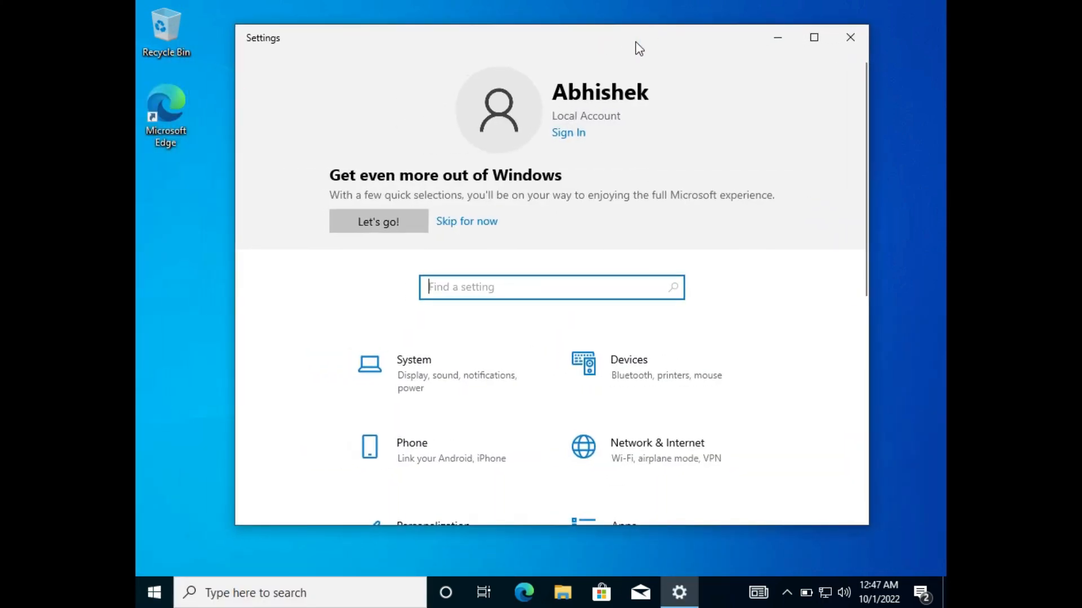
scroll("down", 3)
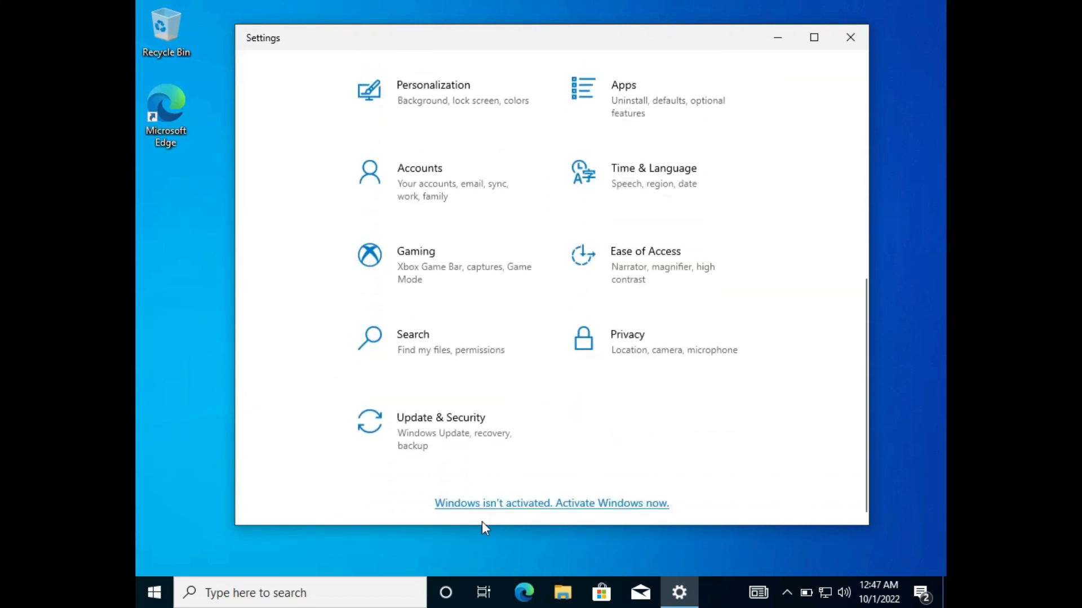
left_click(441, 417)
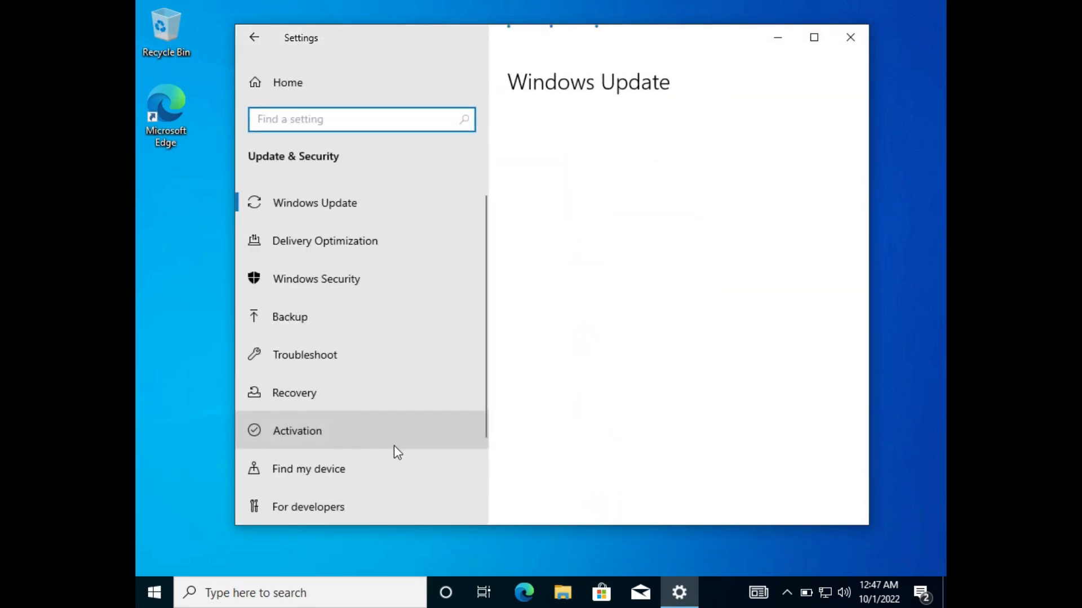
left_click(314, 201)
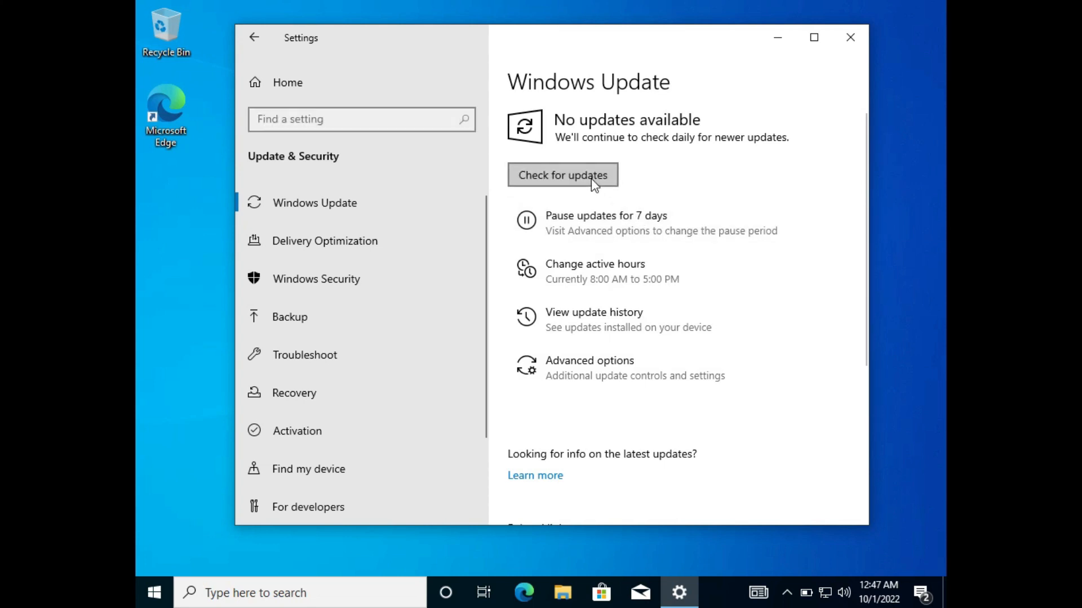
left_click(562, 175)
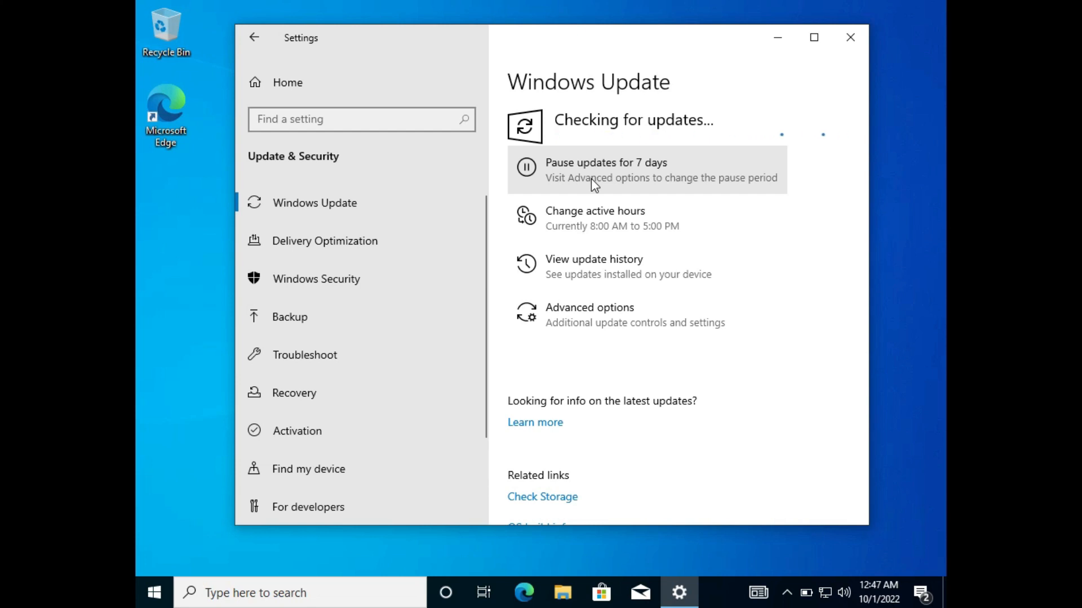
mouse_move(611, 244)
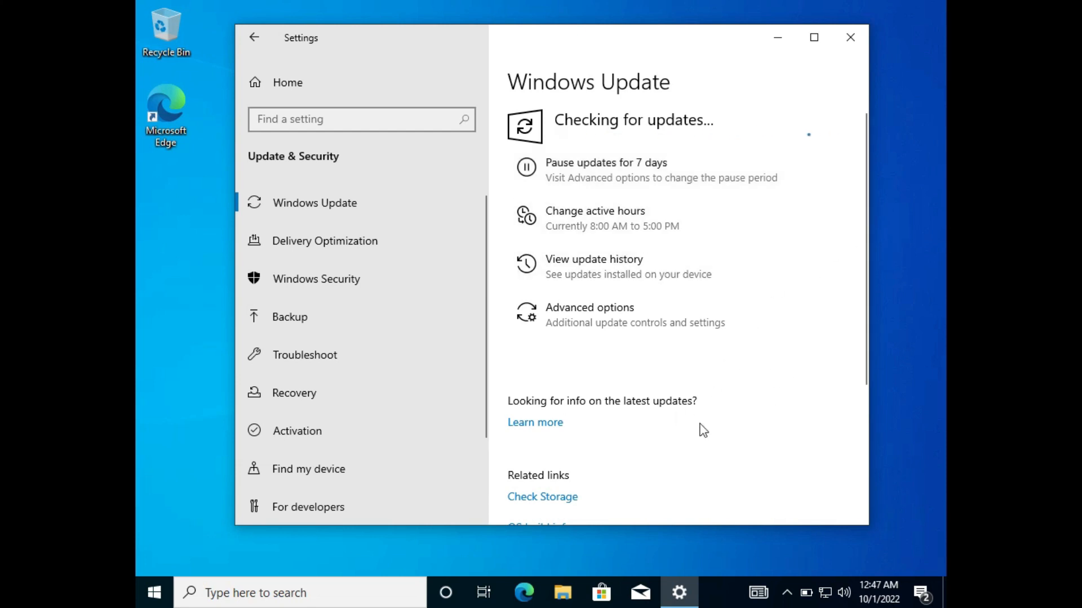
mouse_move(758, 540)
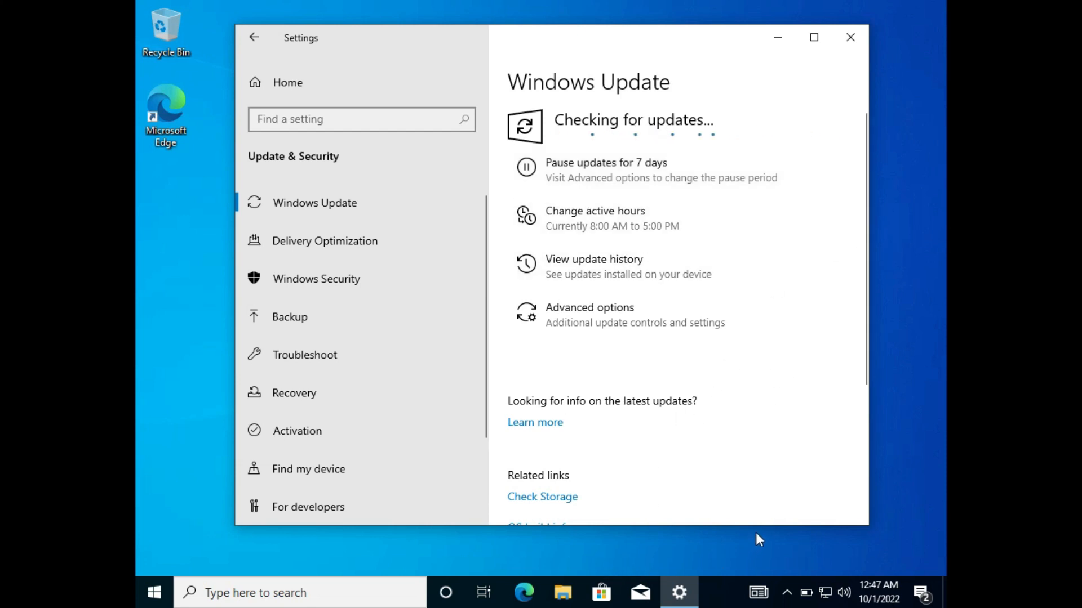